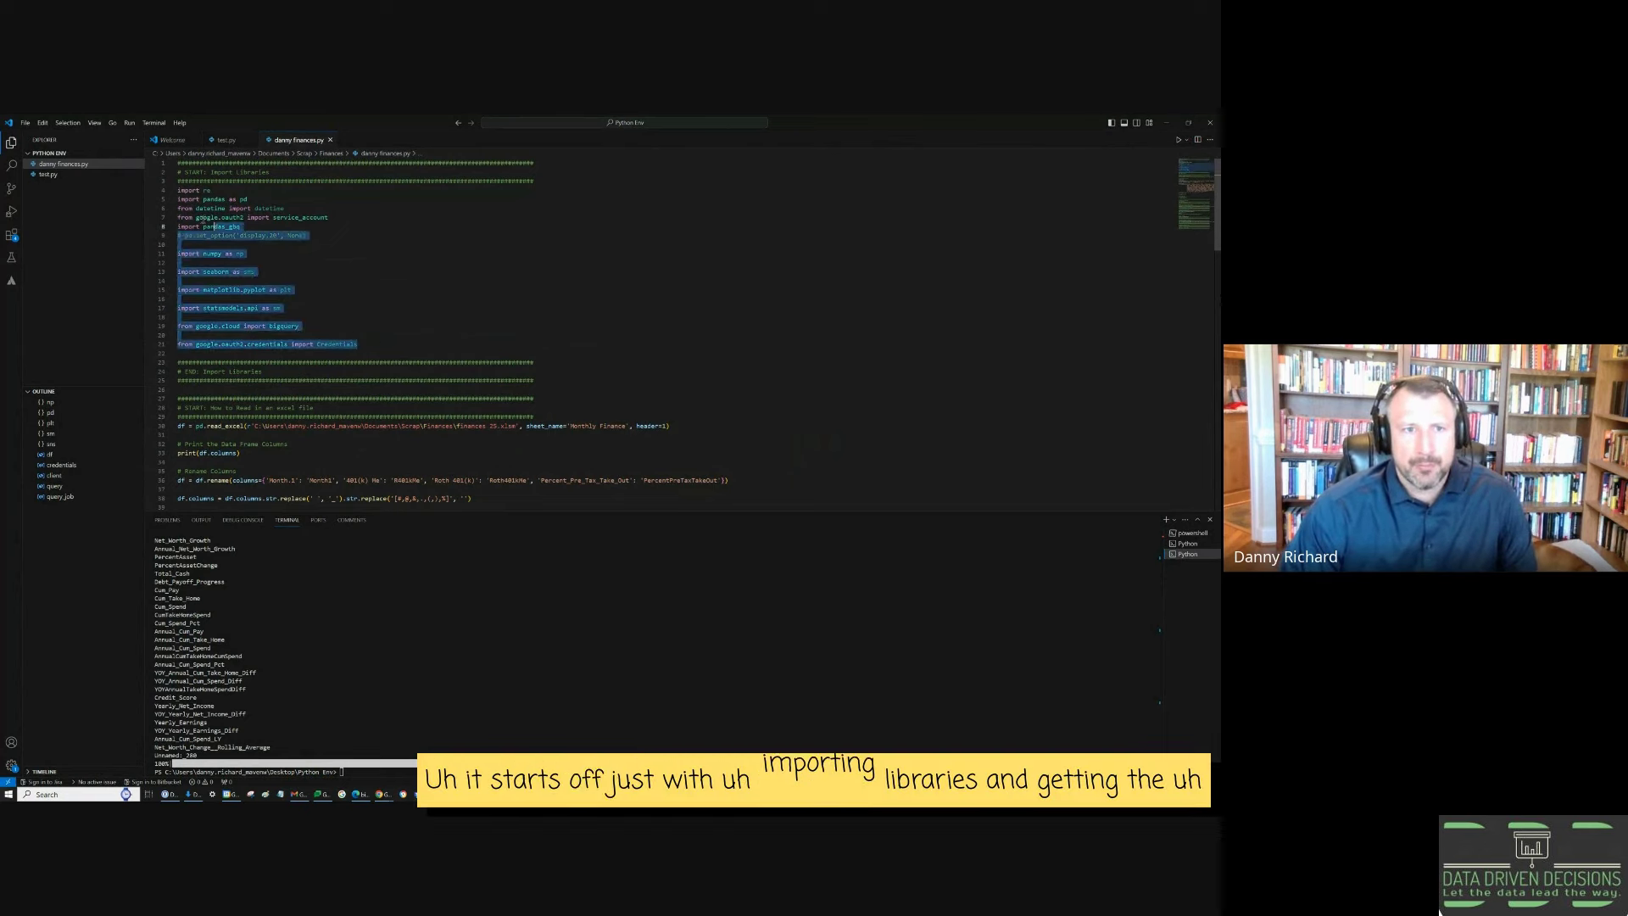
Step: Highlight the line writing data to BigQuery and run the finance script
scroll(down, 3)
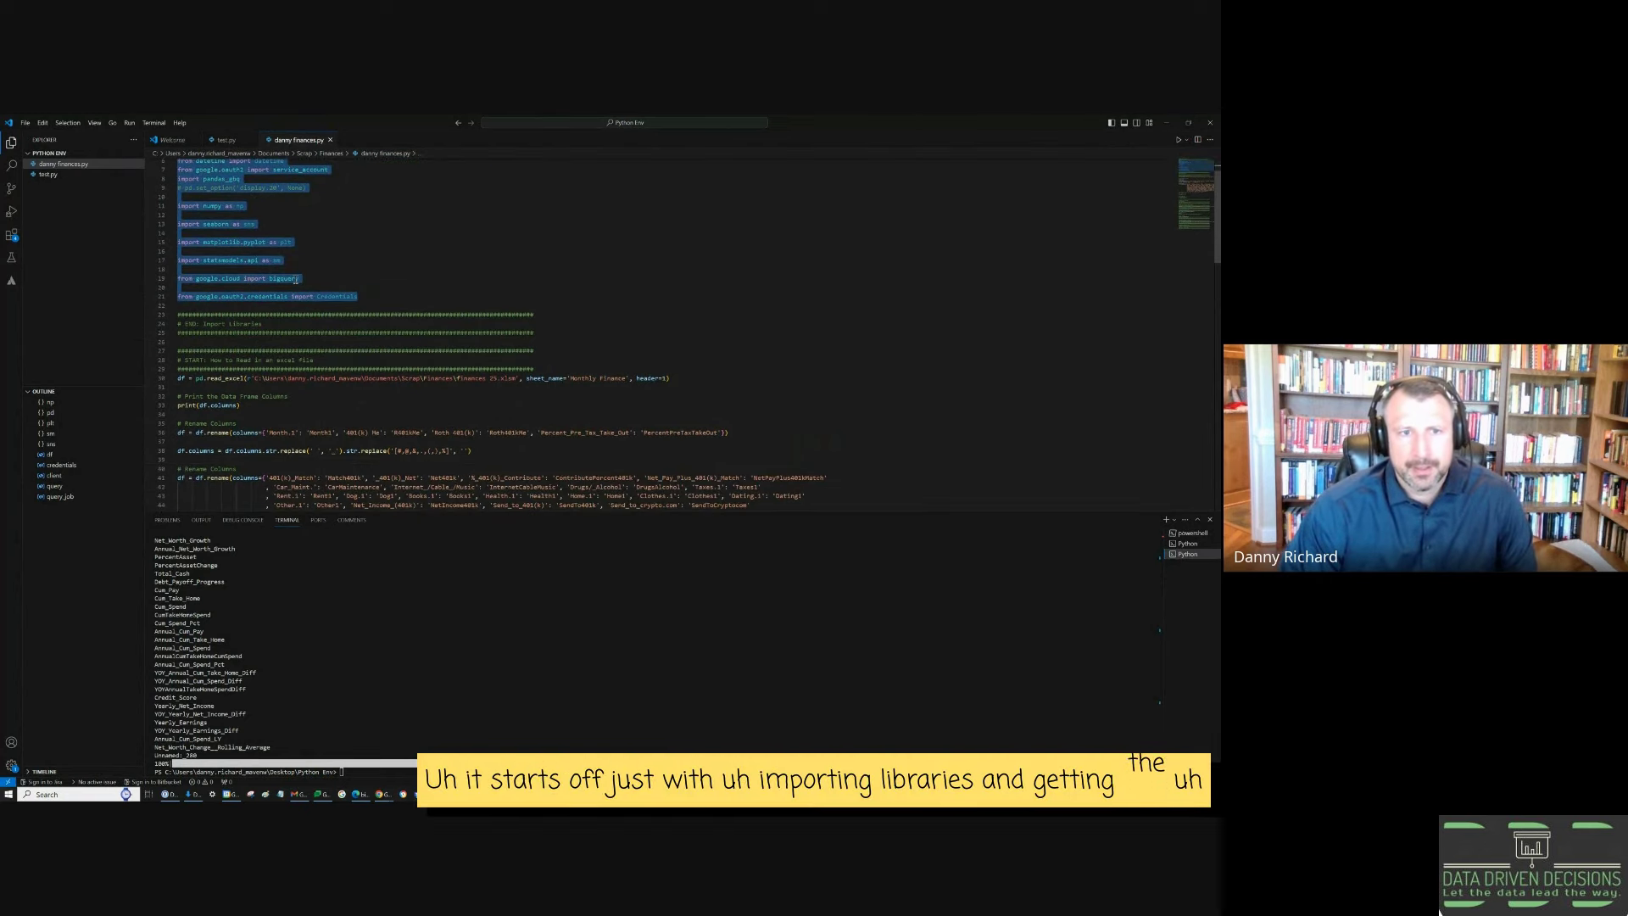
scroll(down, 3)
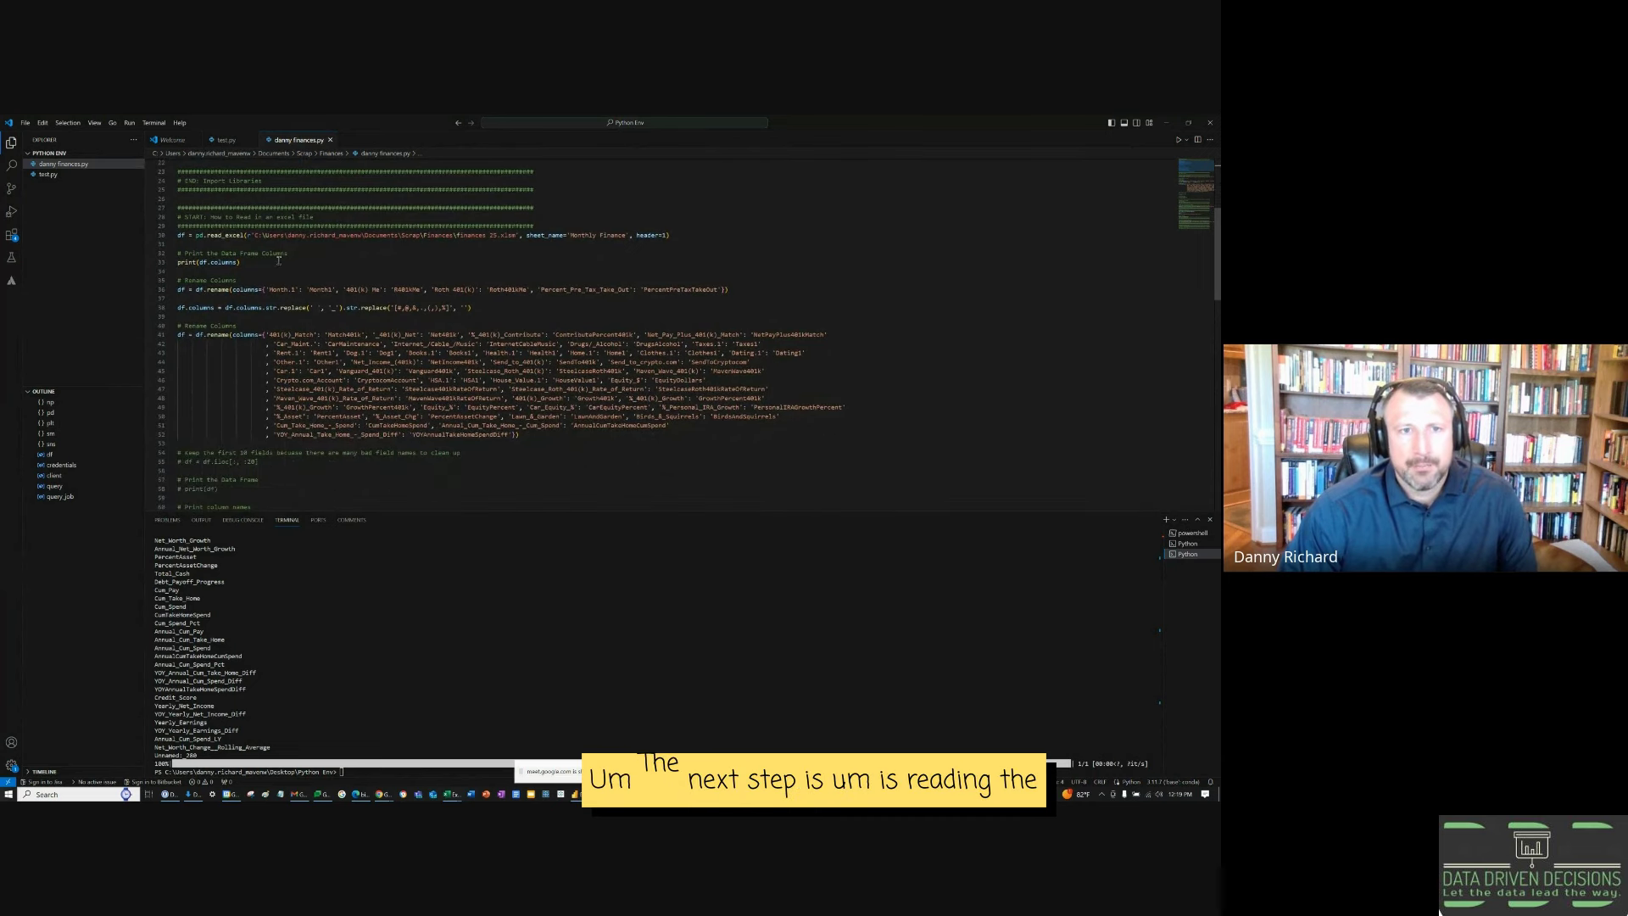
mouse_move(208, 234)
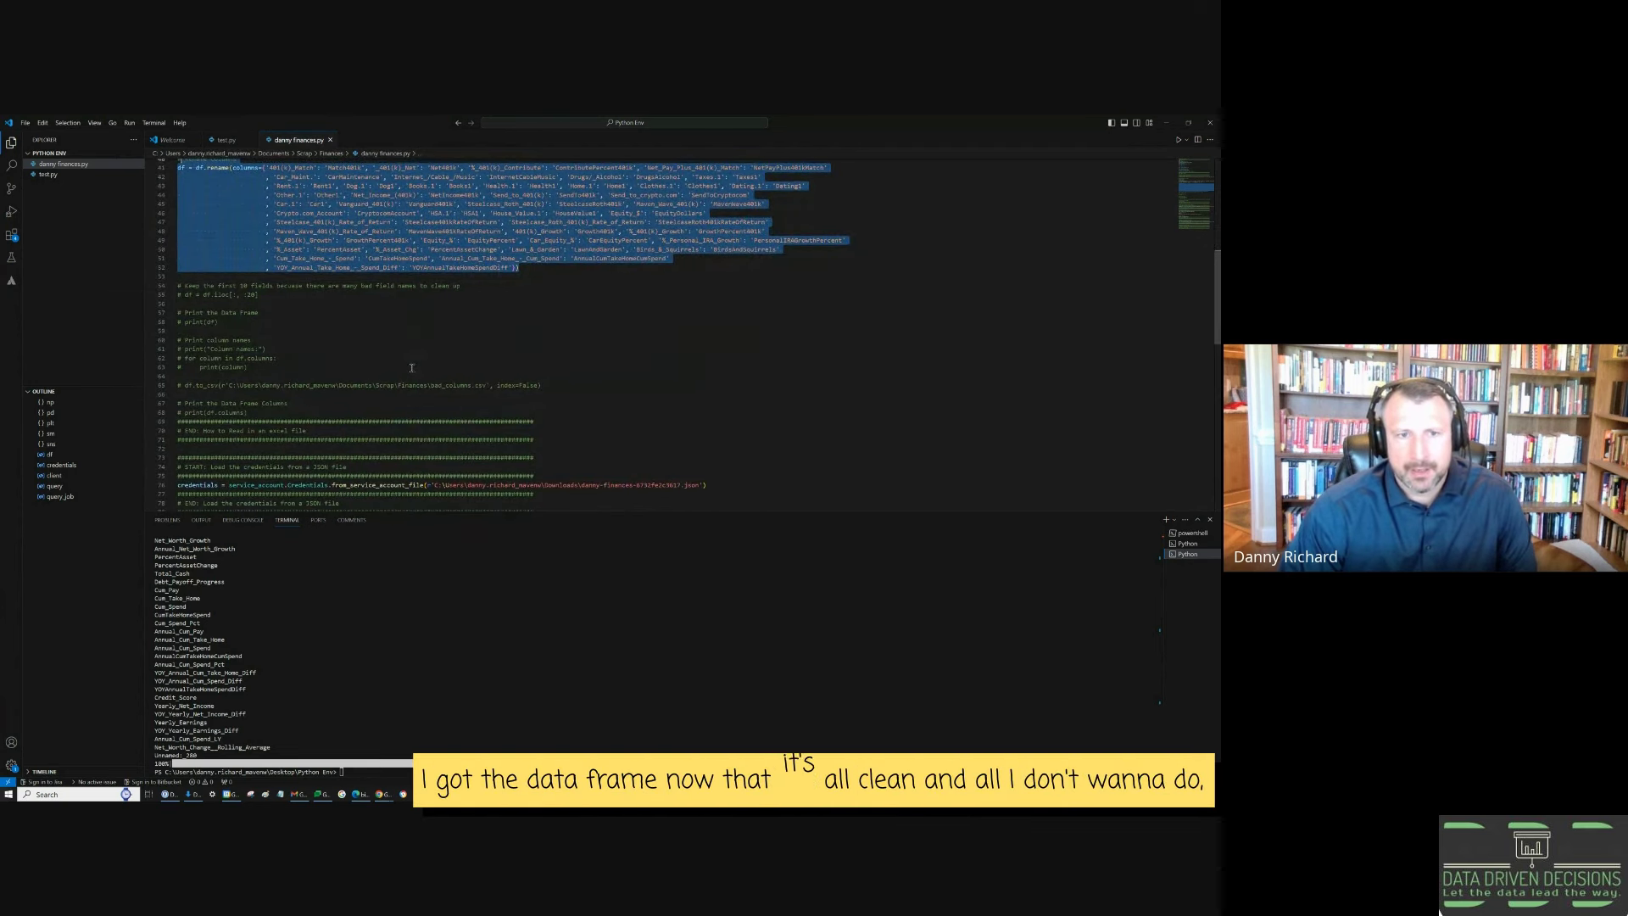
scroll(down, 3)
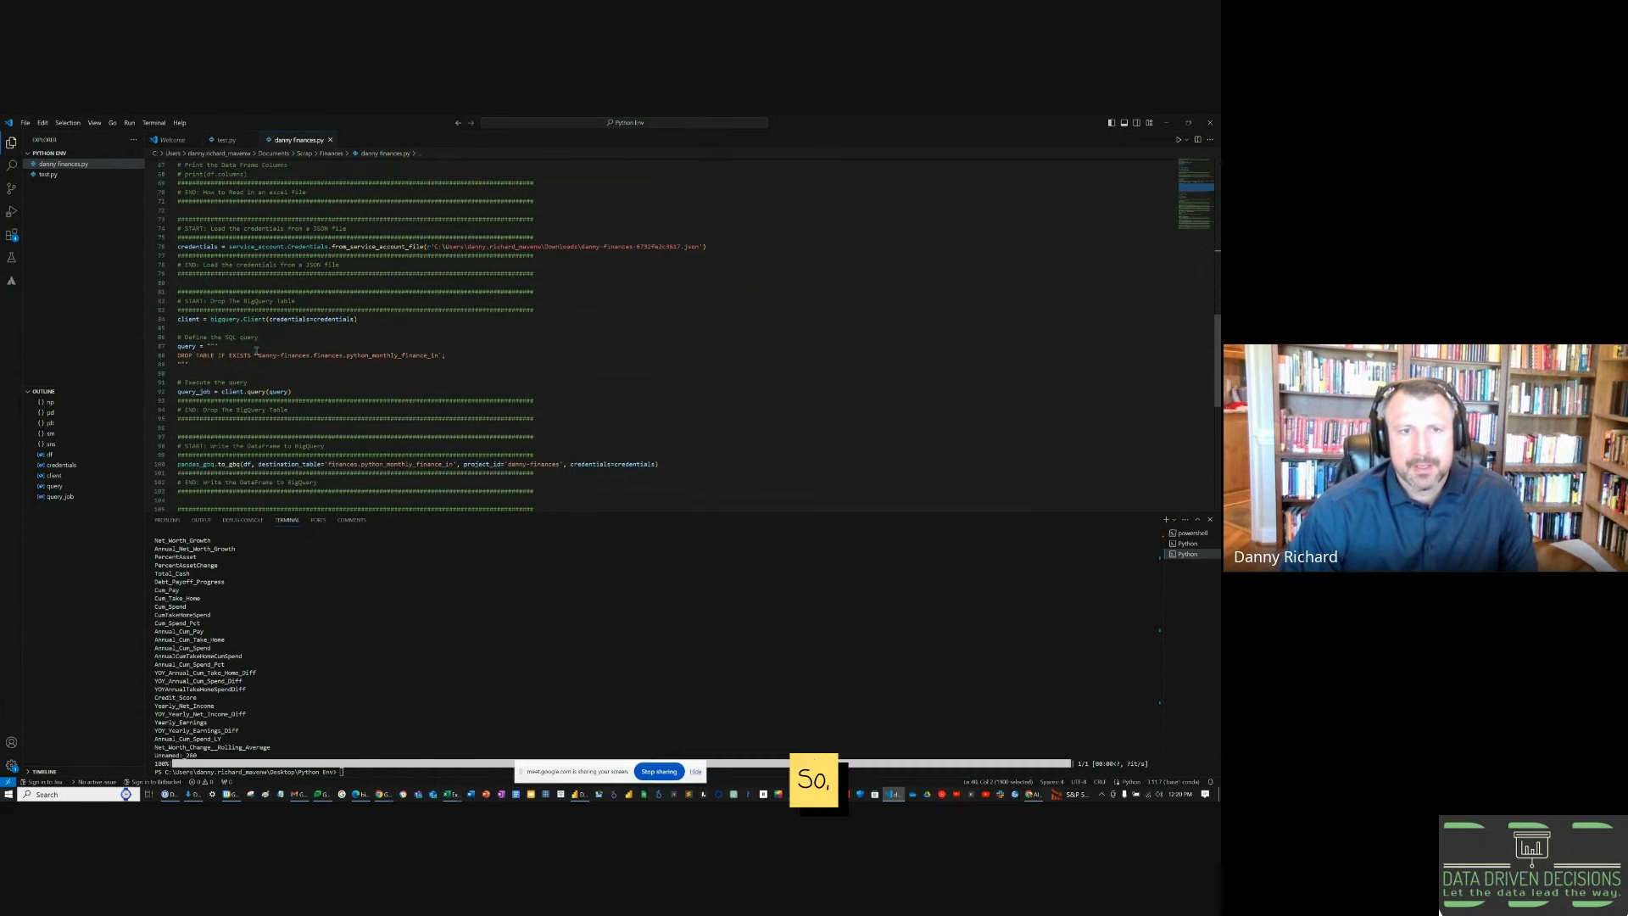
mouse_move(195, 246)
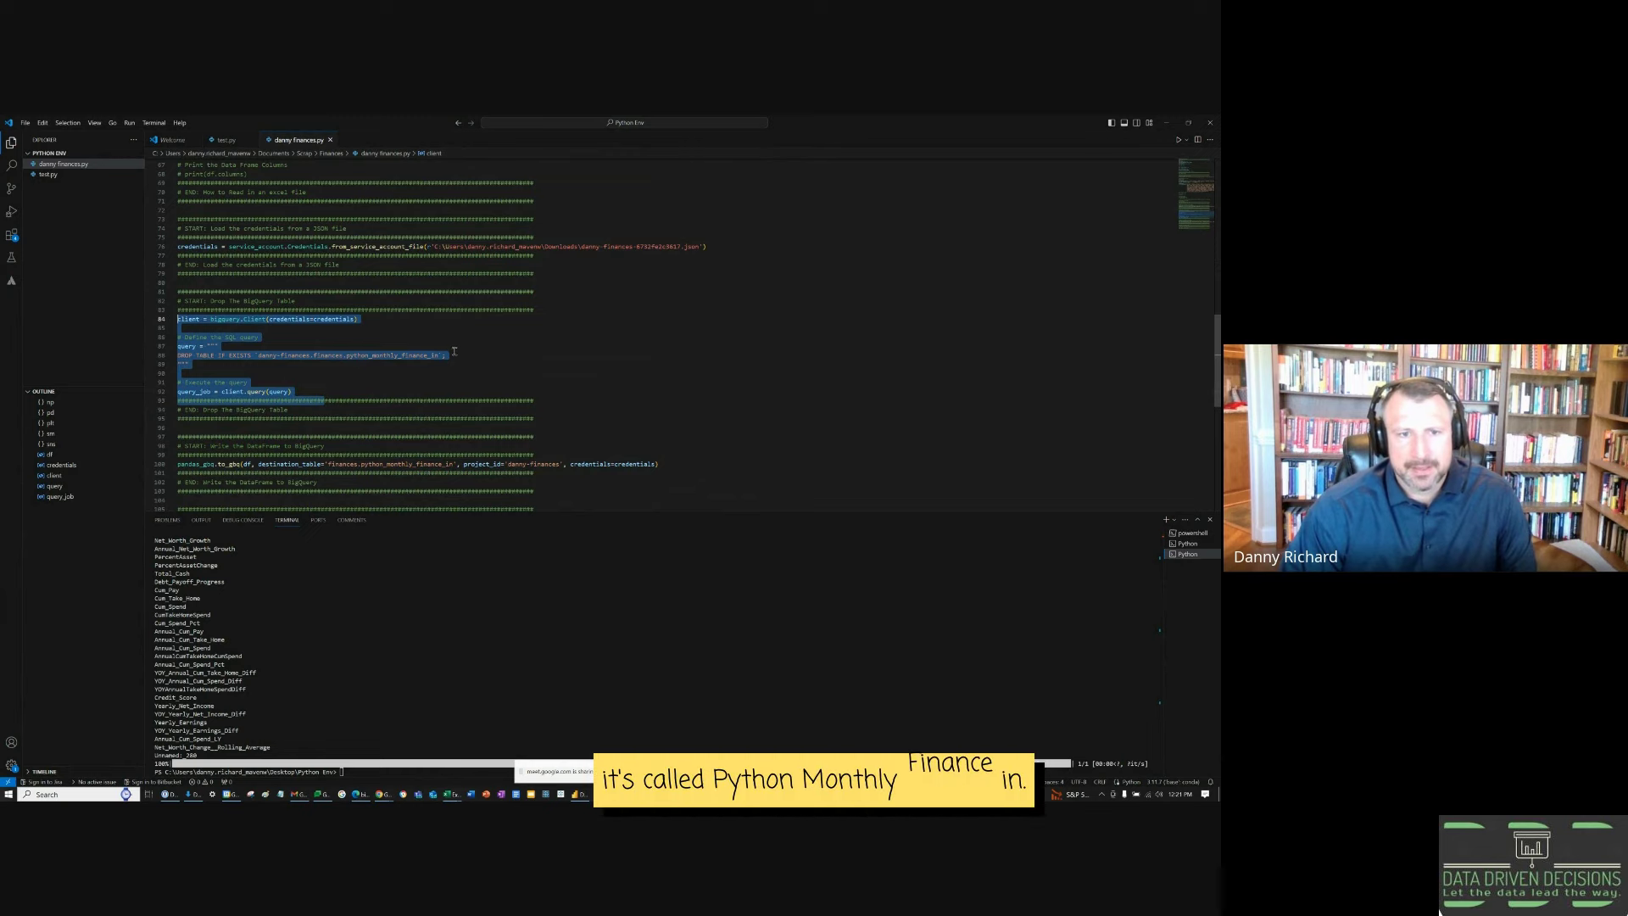
scroll(down, 3)
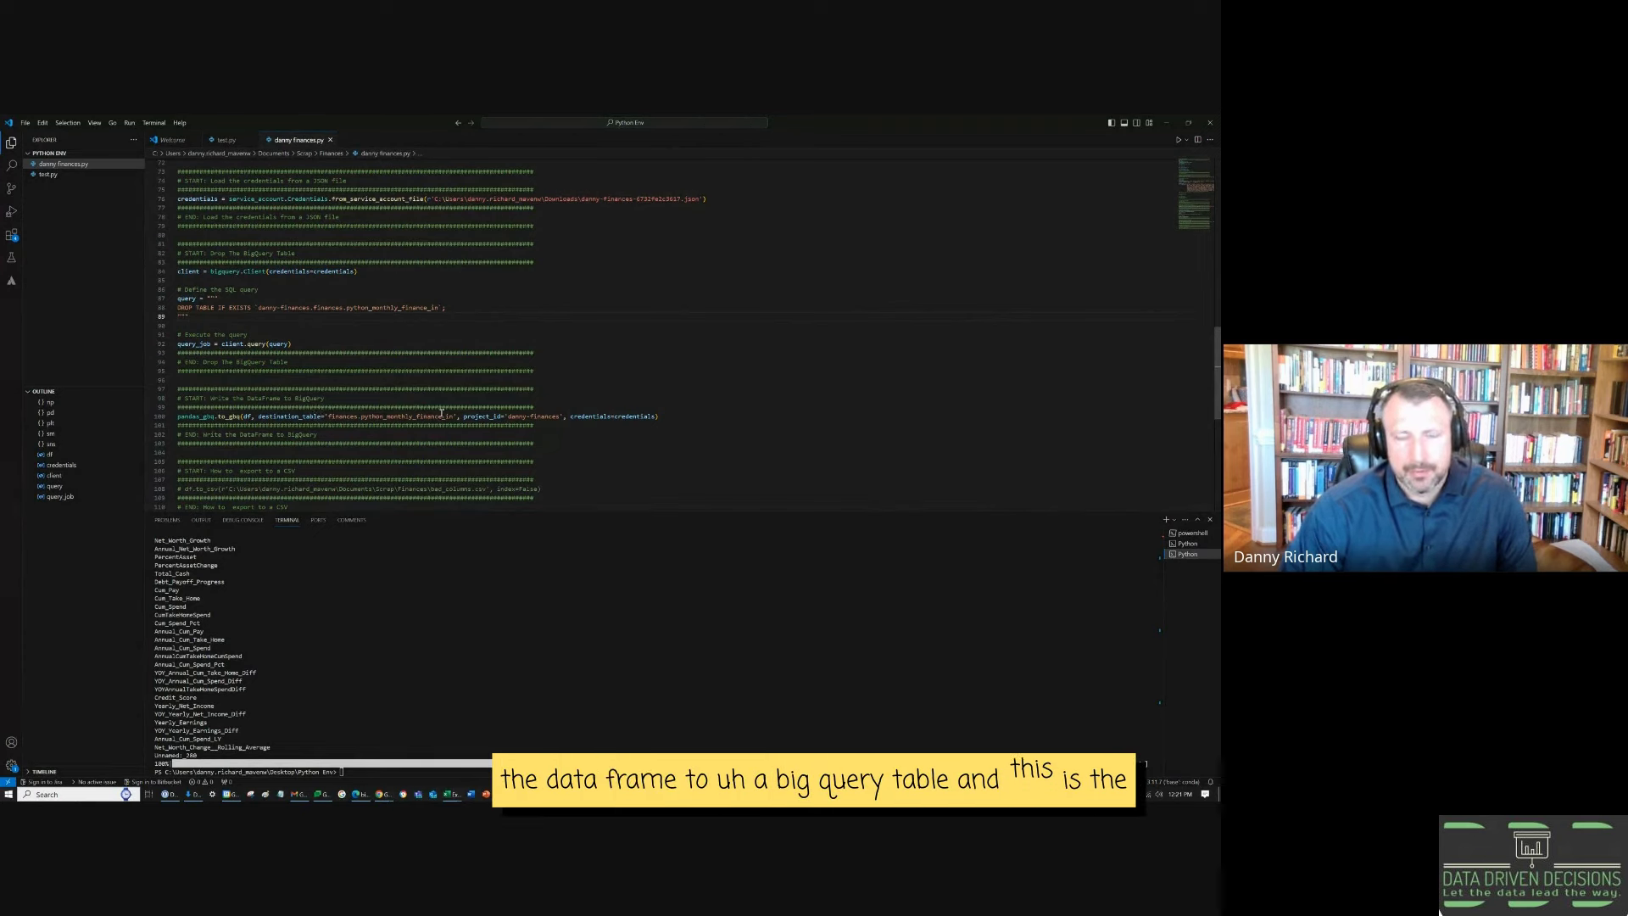
triple_click(405, 416)
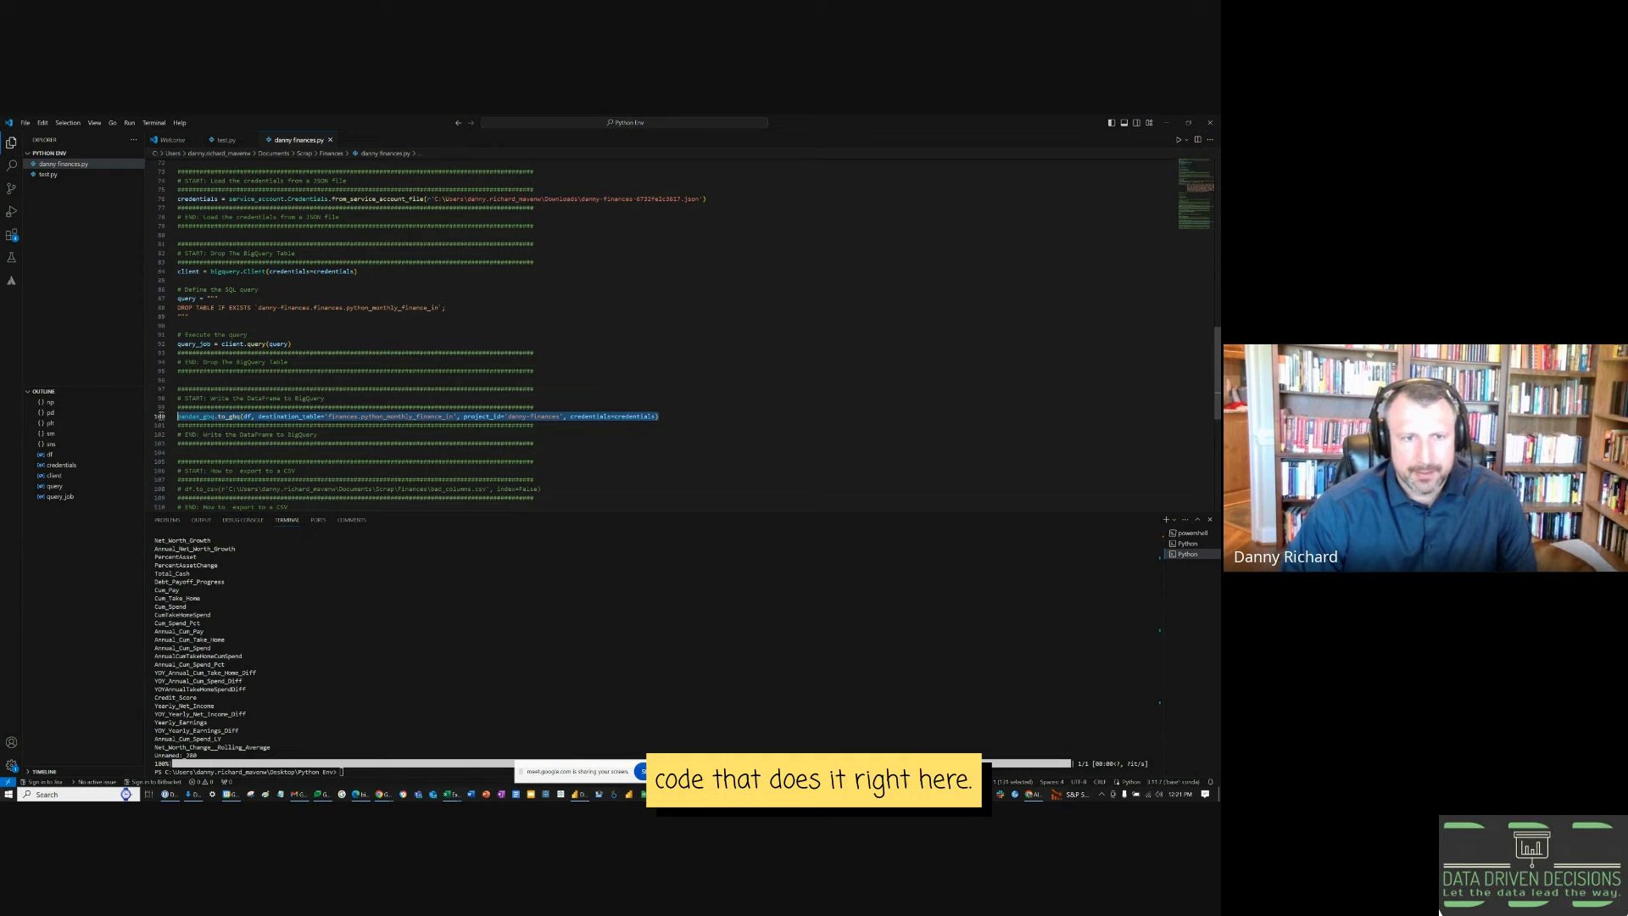
scroll(up, 3)
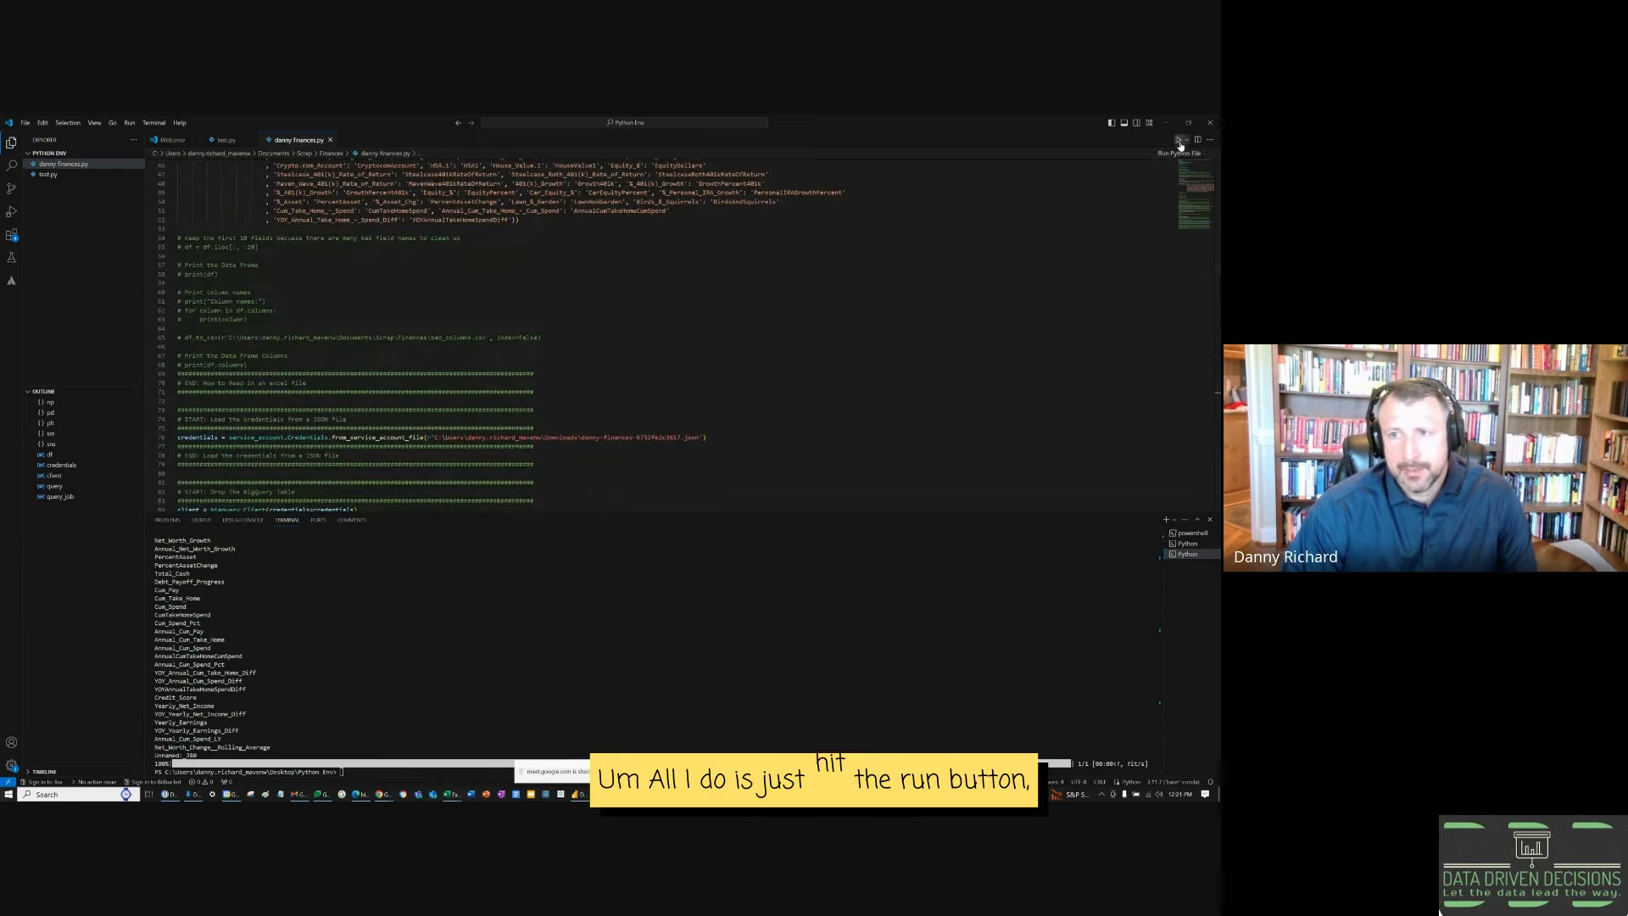
click(1178, 139)
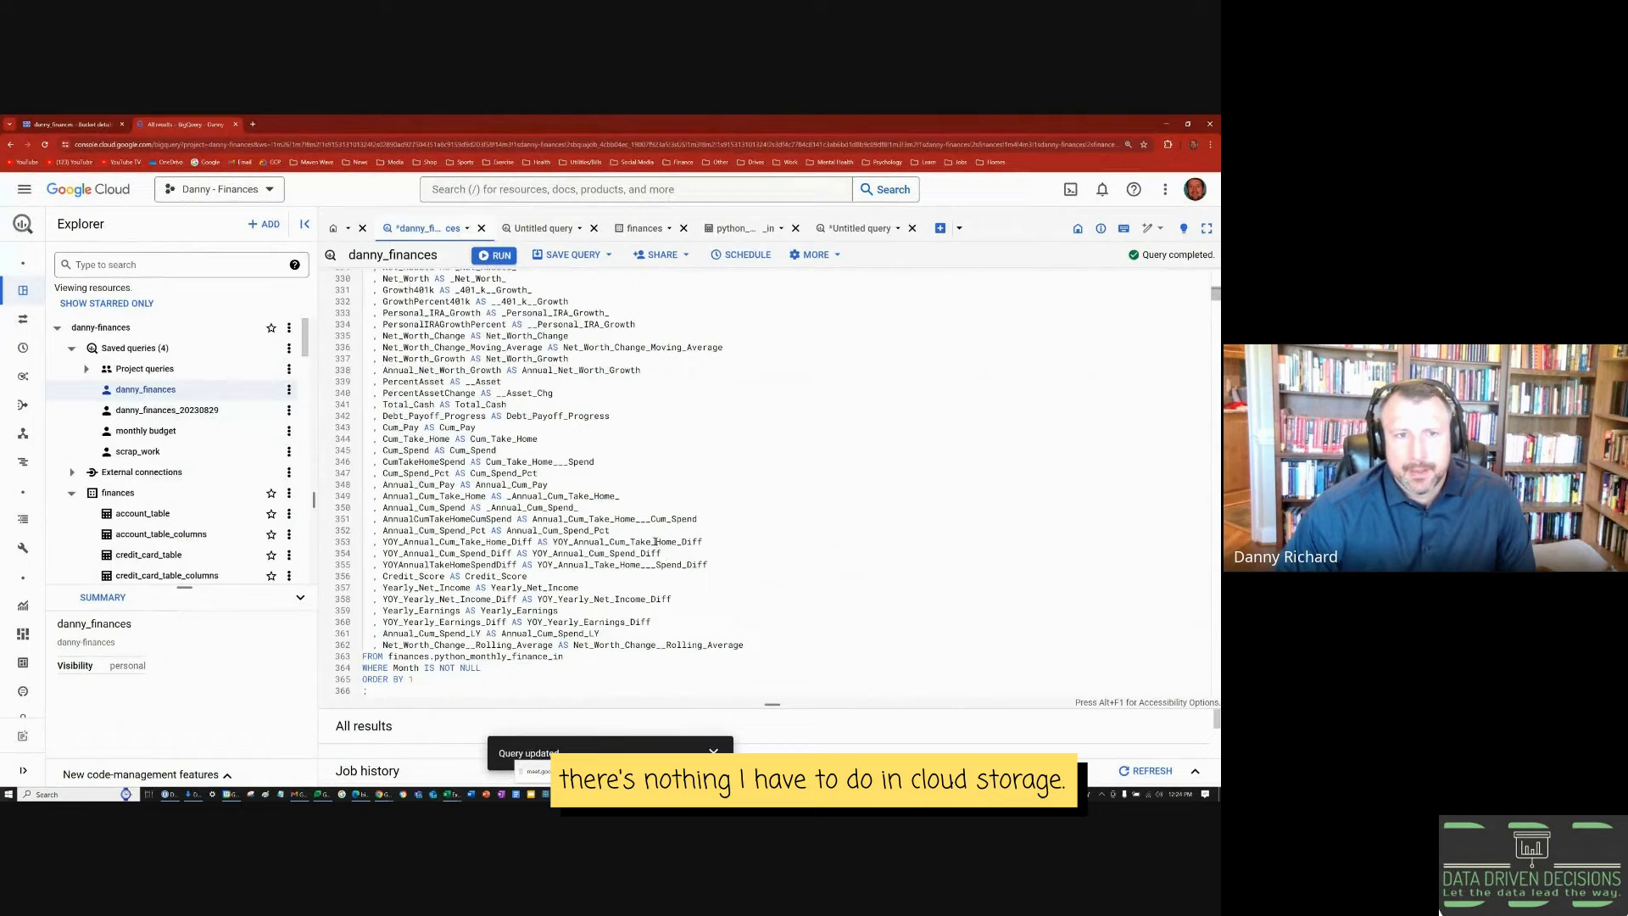
Step: Run SELECT * on finances.python_monthly_finance_in, returning 163 rows of finance columns
scroll(up, 3)
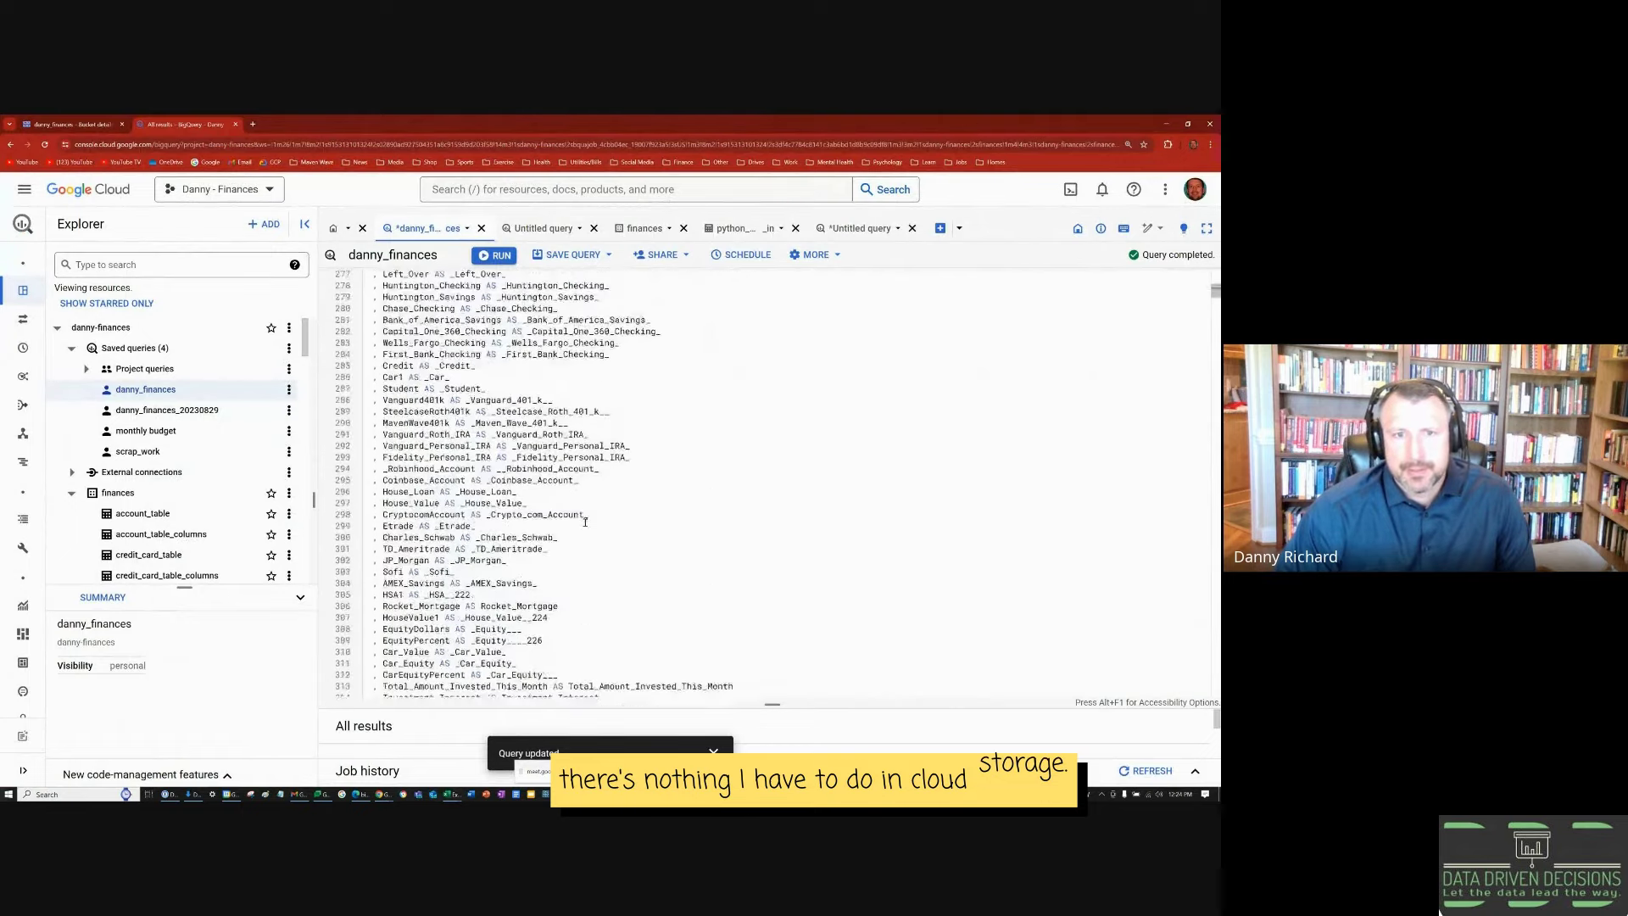
scroll(up, 3)
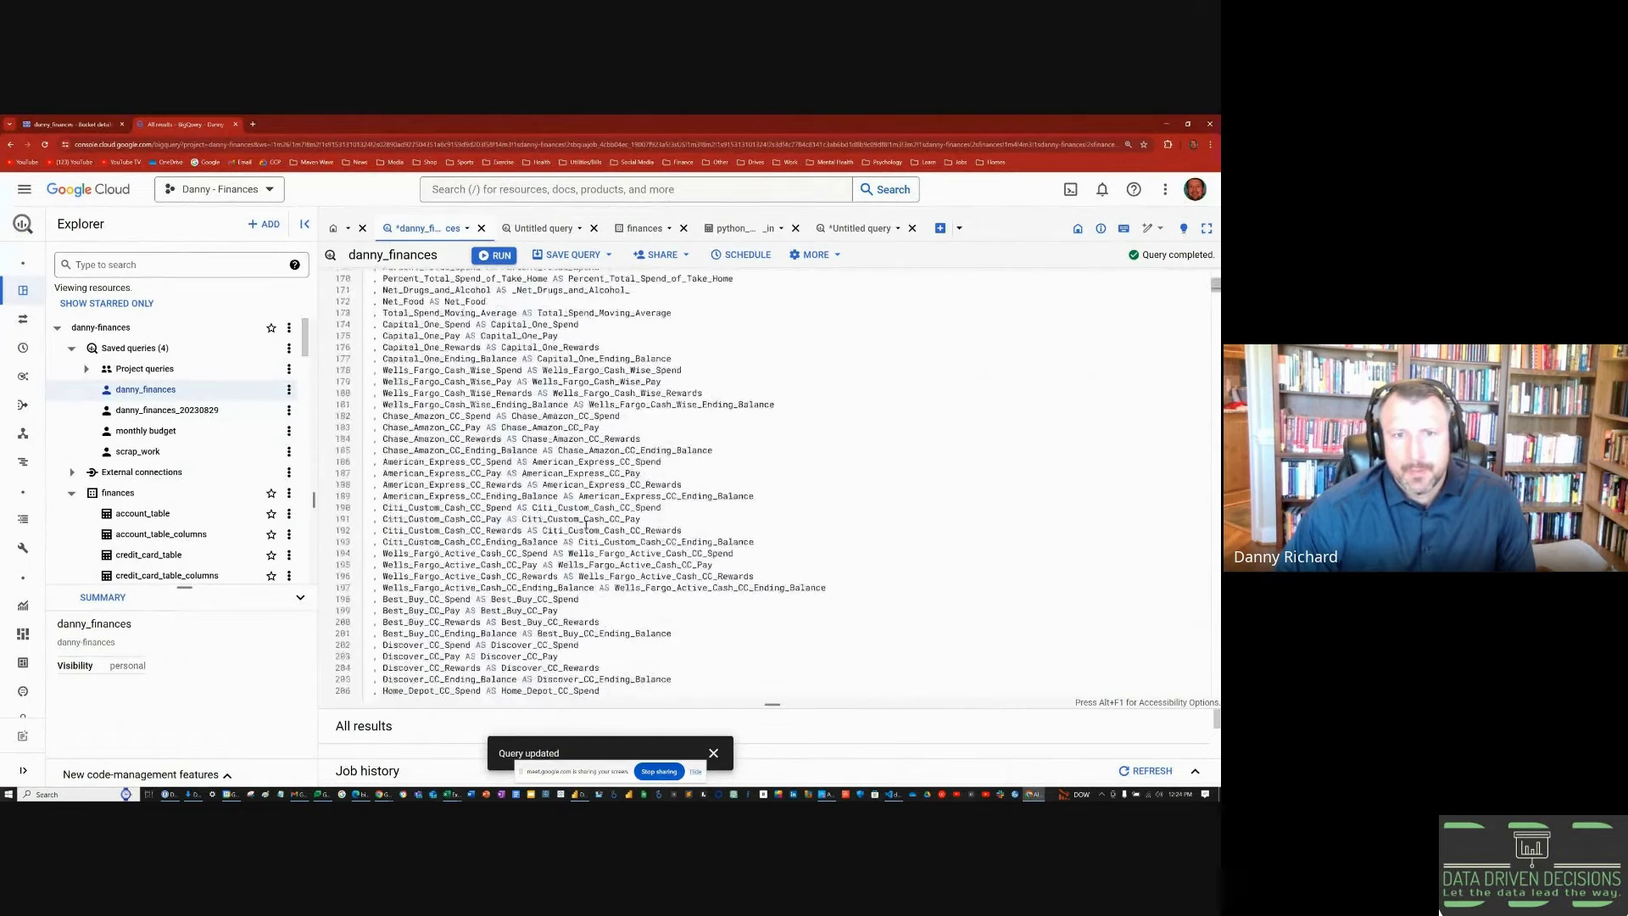
scroll(up, 3)
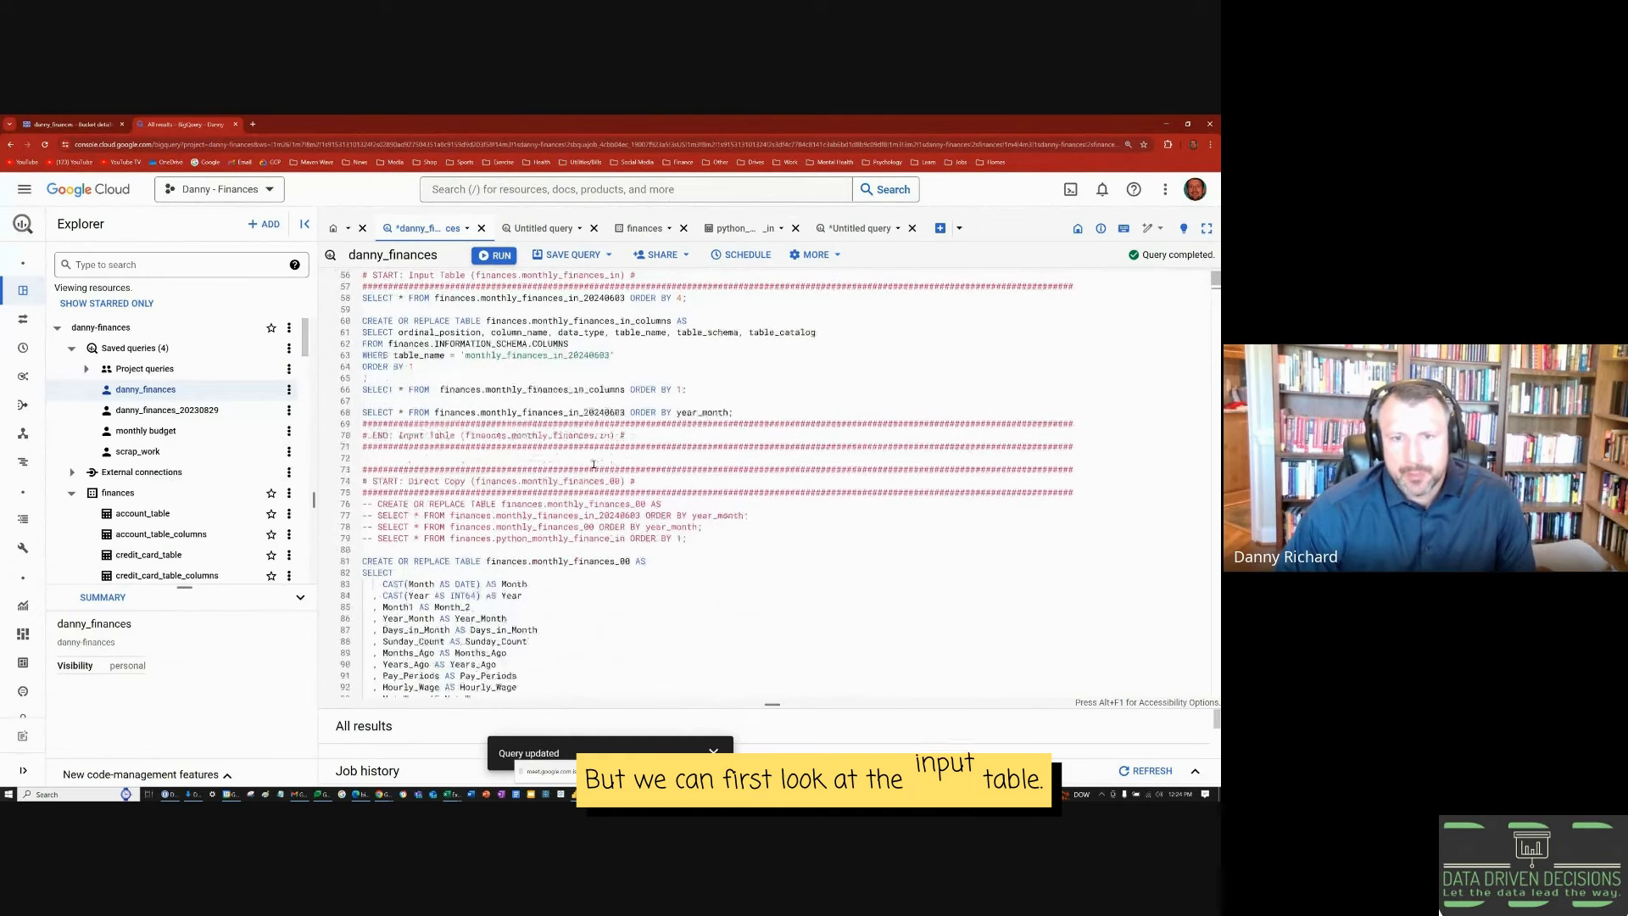
scroll(down, 3)
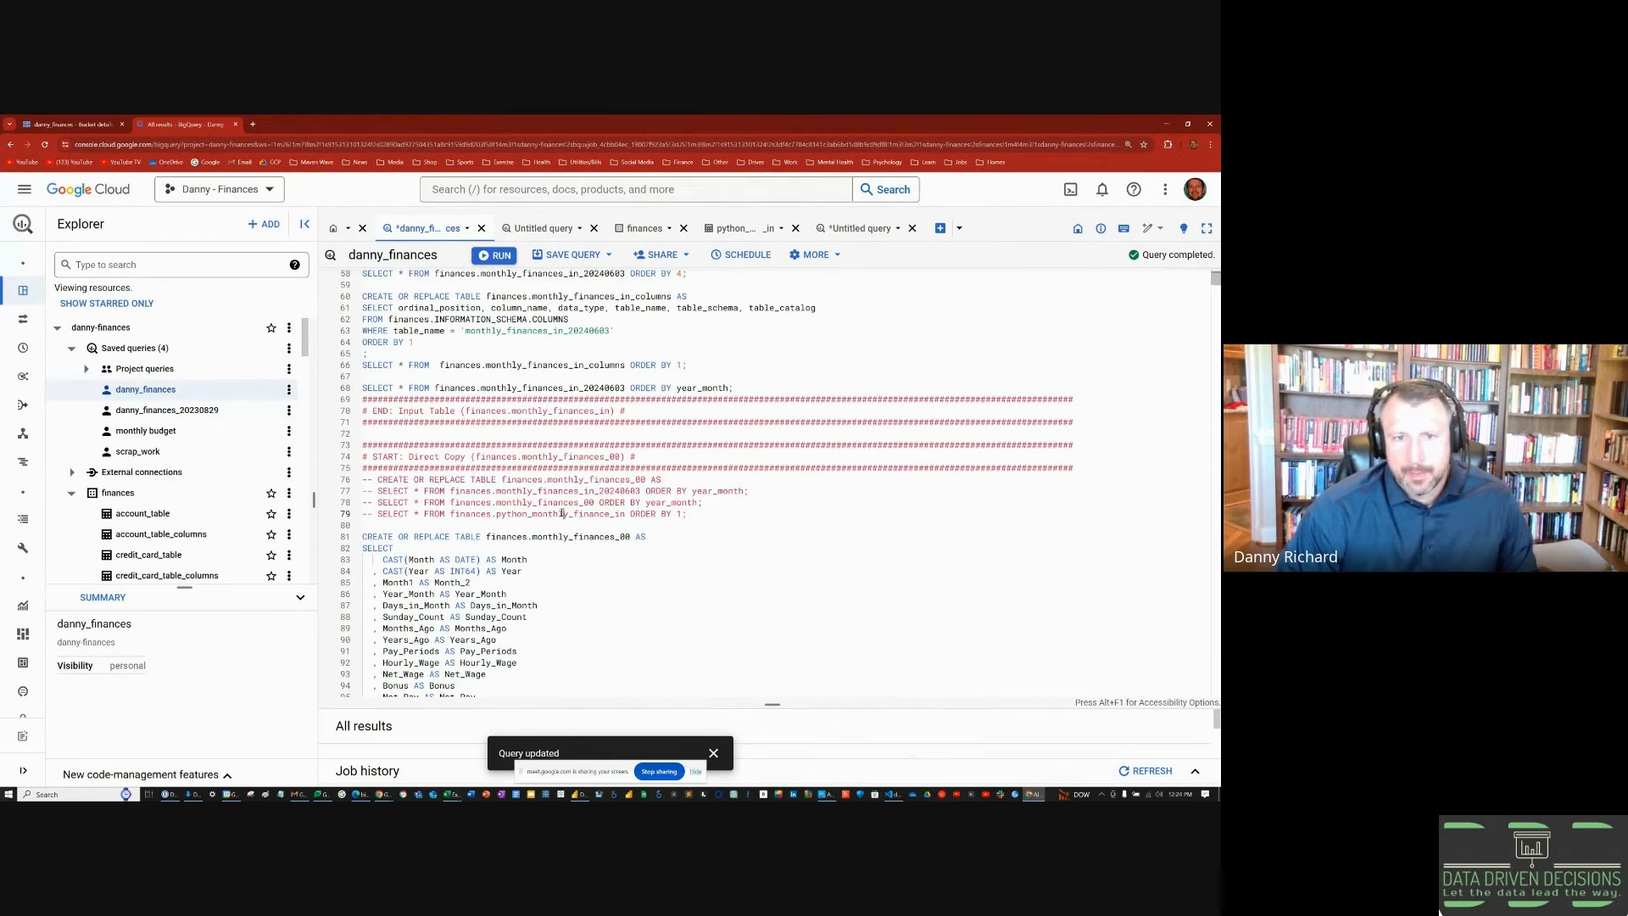
double_click(532, 513)
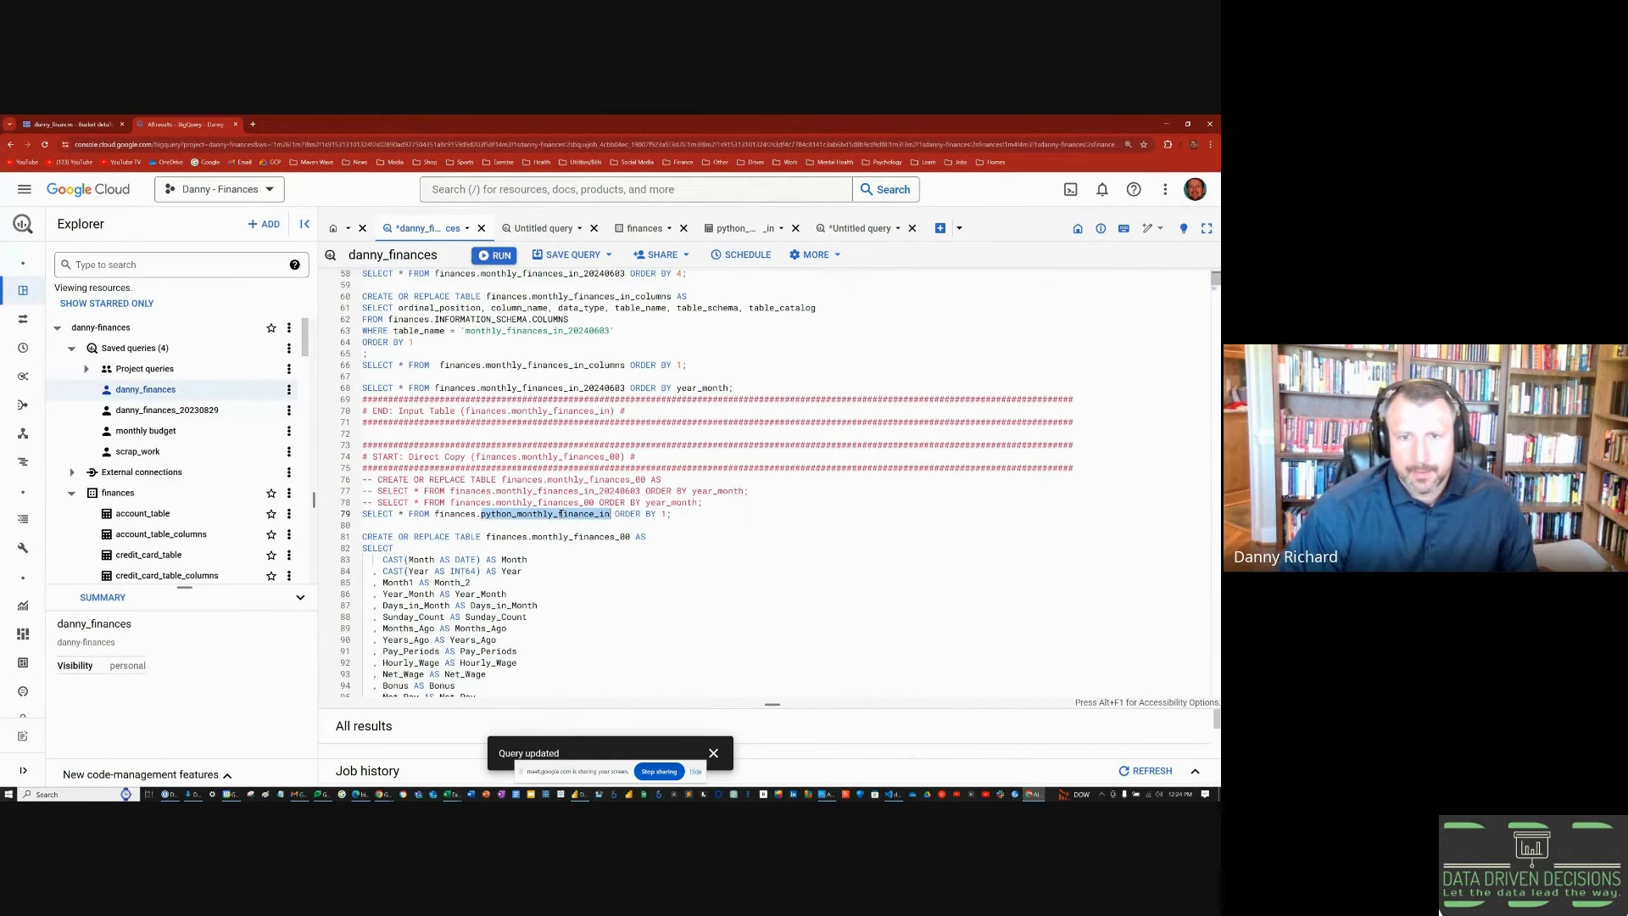
click(495, 255)
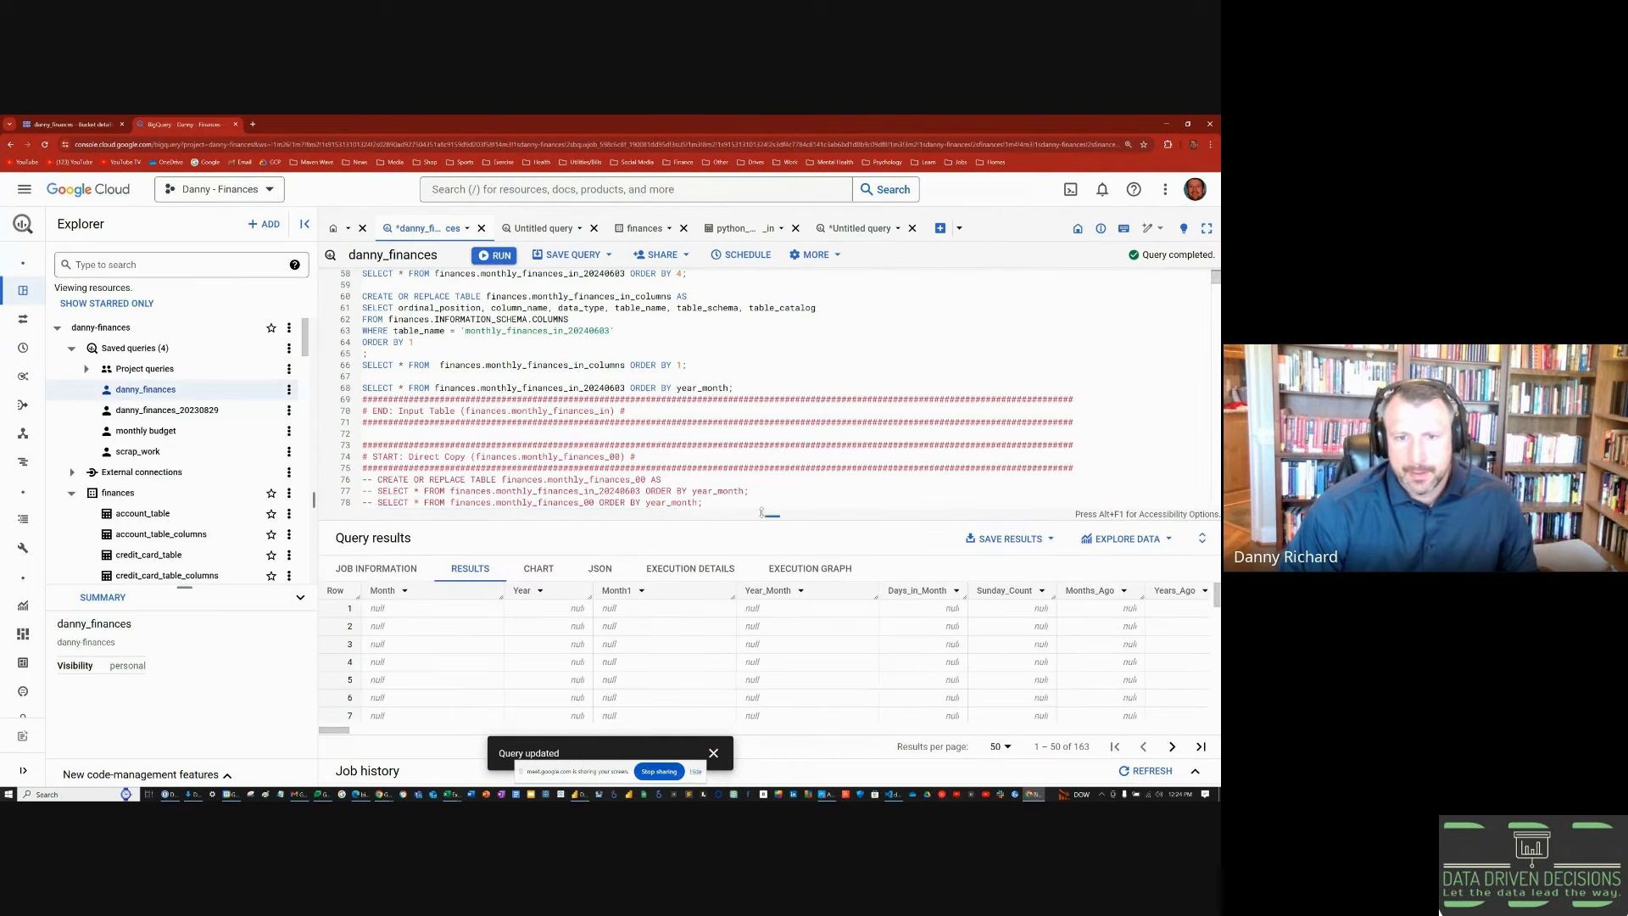
scroll(down, 3)
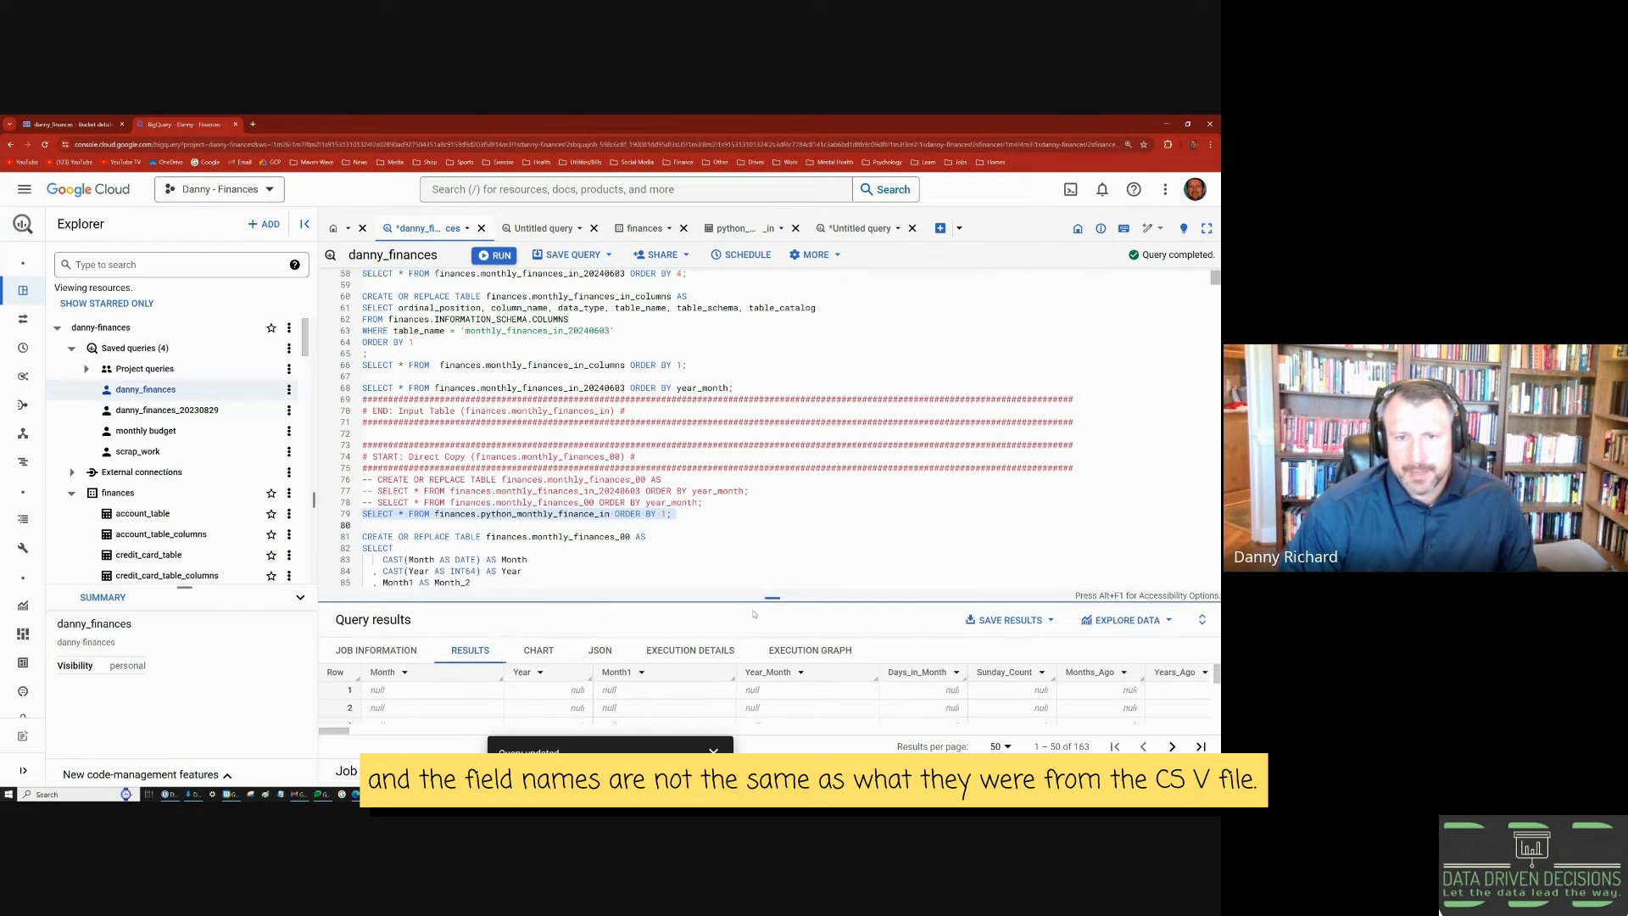
scroll(down, 3)
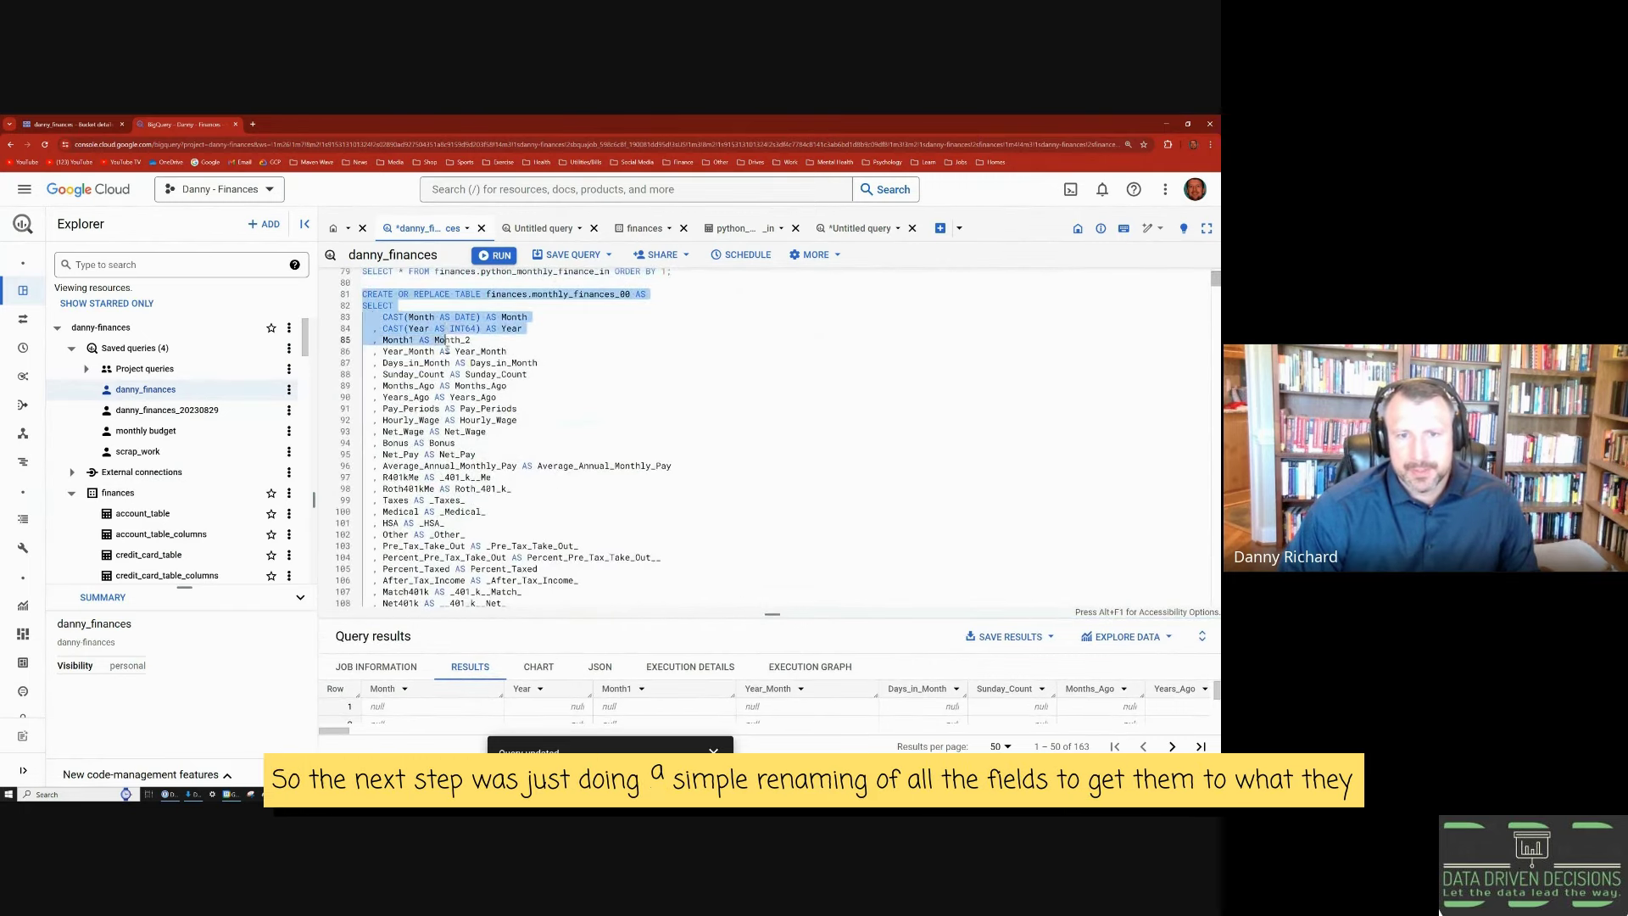
scroll(down, 3)
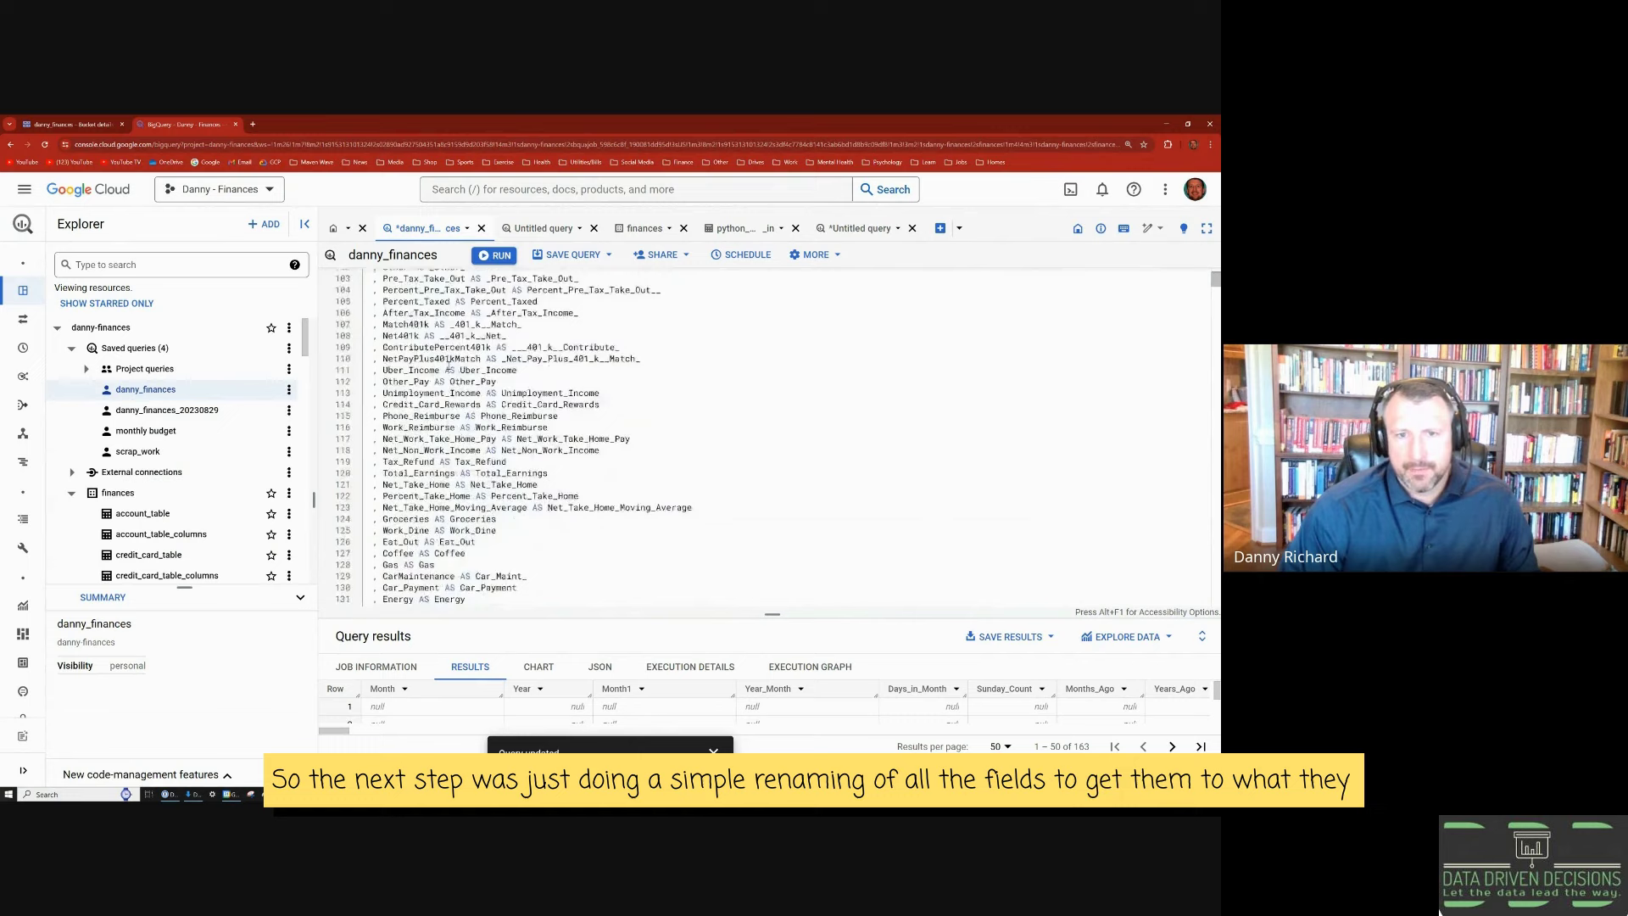
scroll(down, 3)
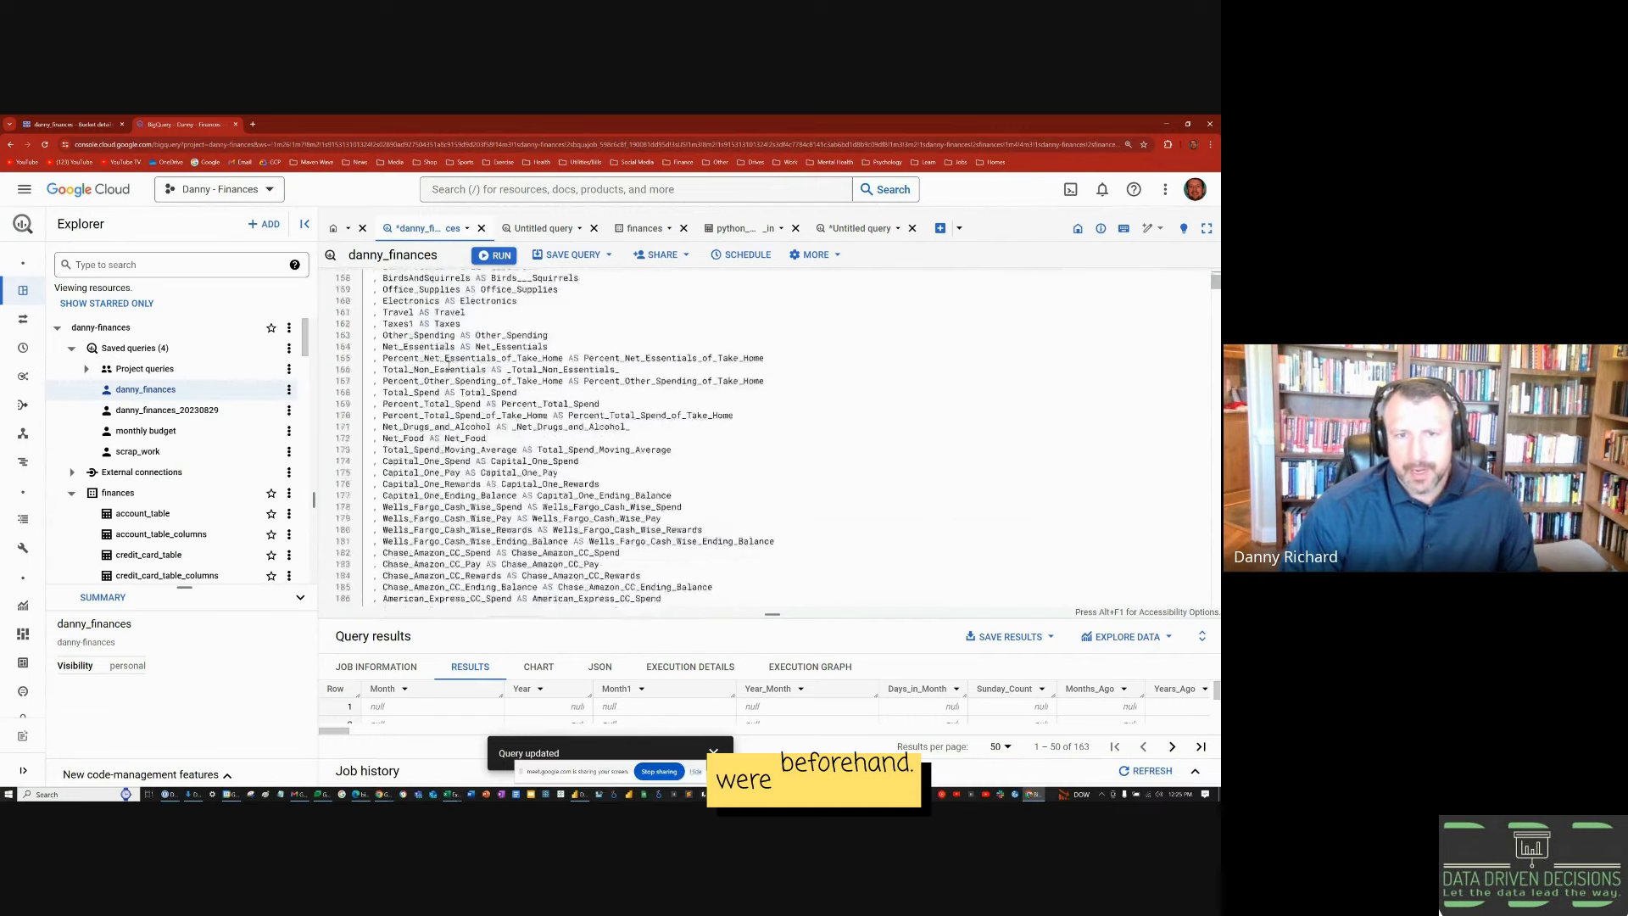
scroll(down, 3)
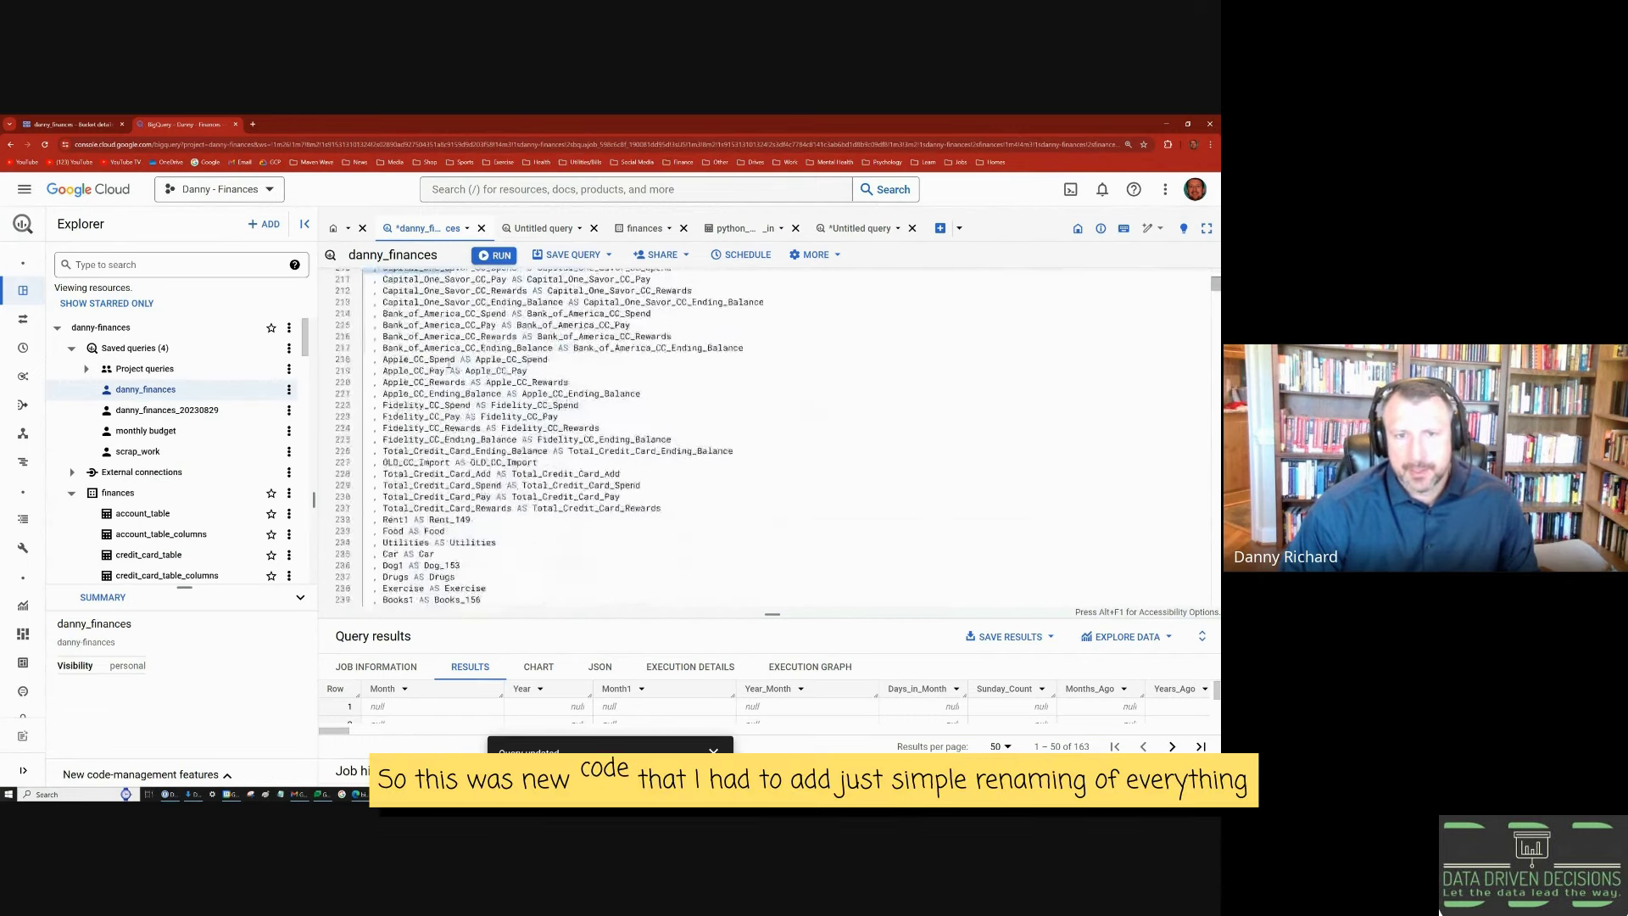
scroll(down, 3)
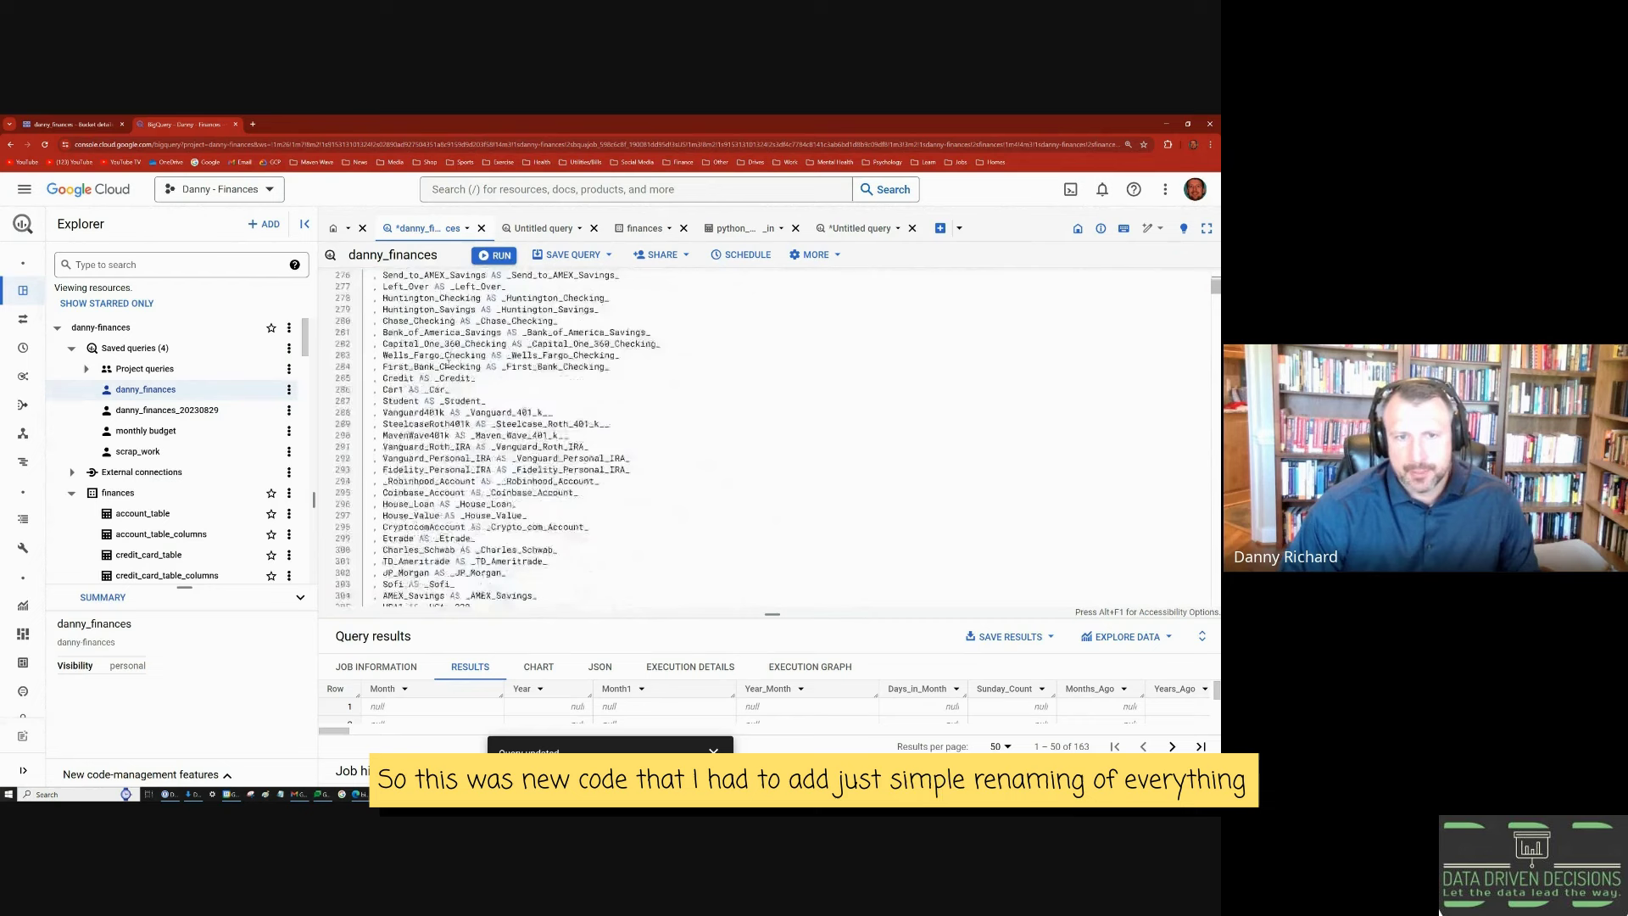
scroll(down, 3)
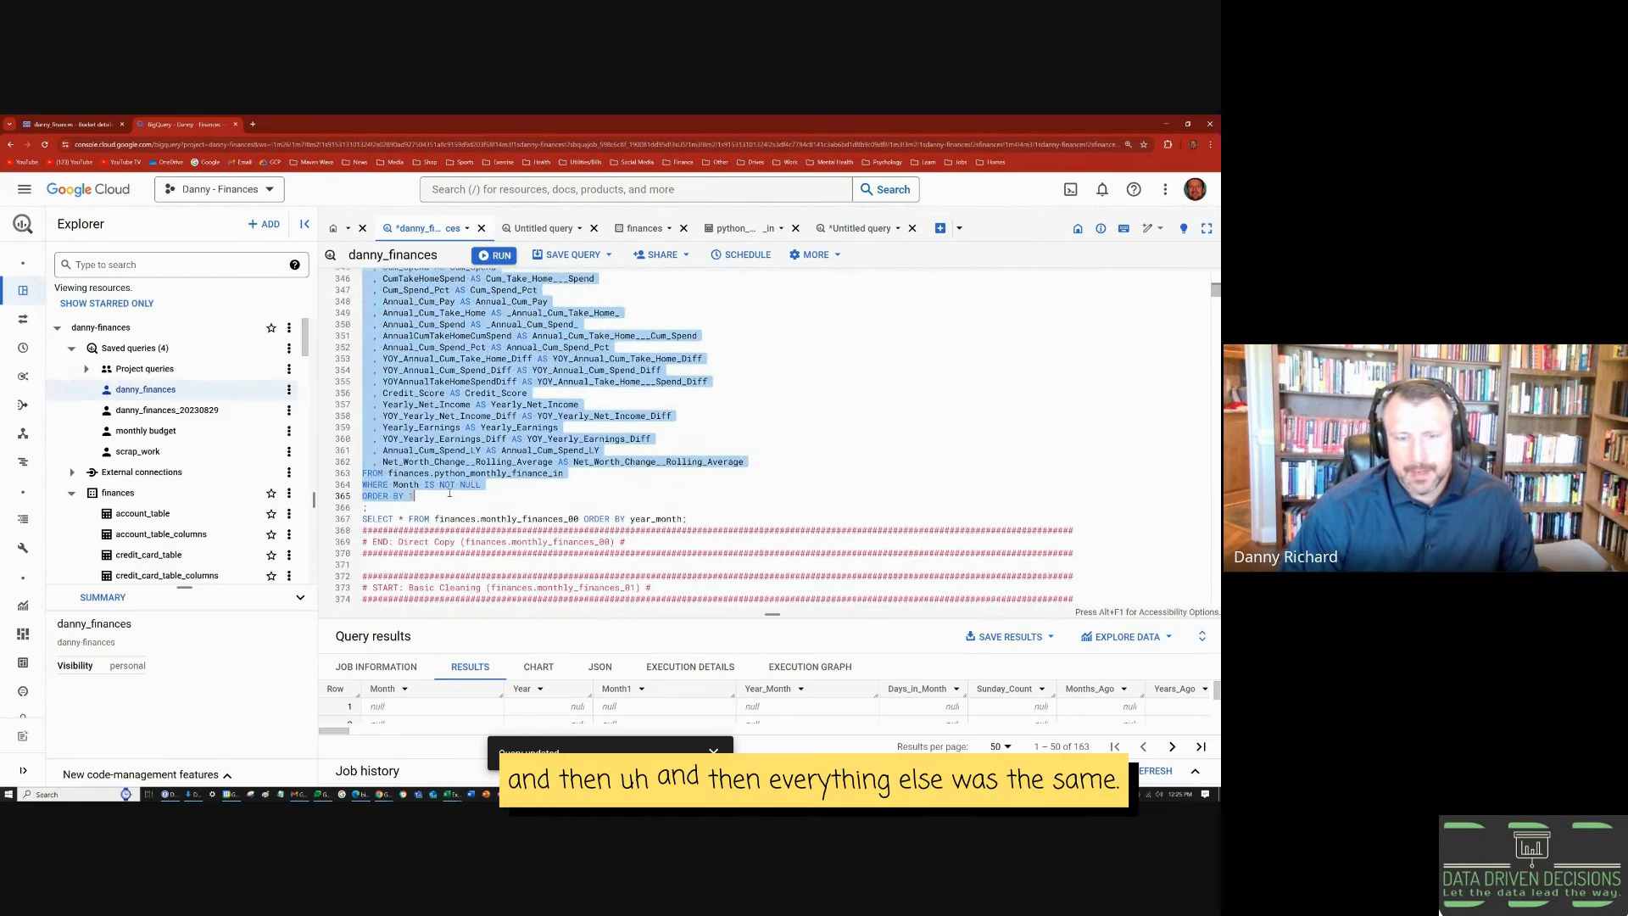
scroll(down, 3)
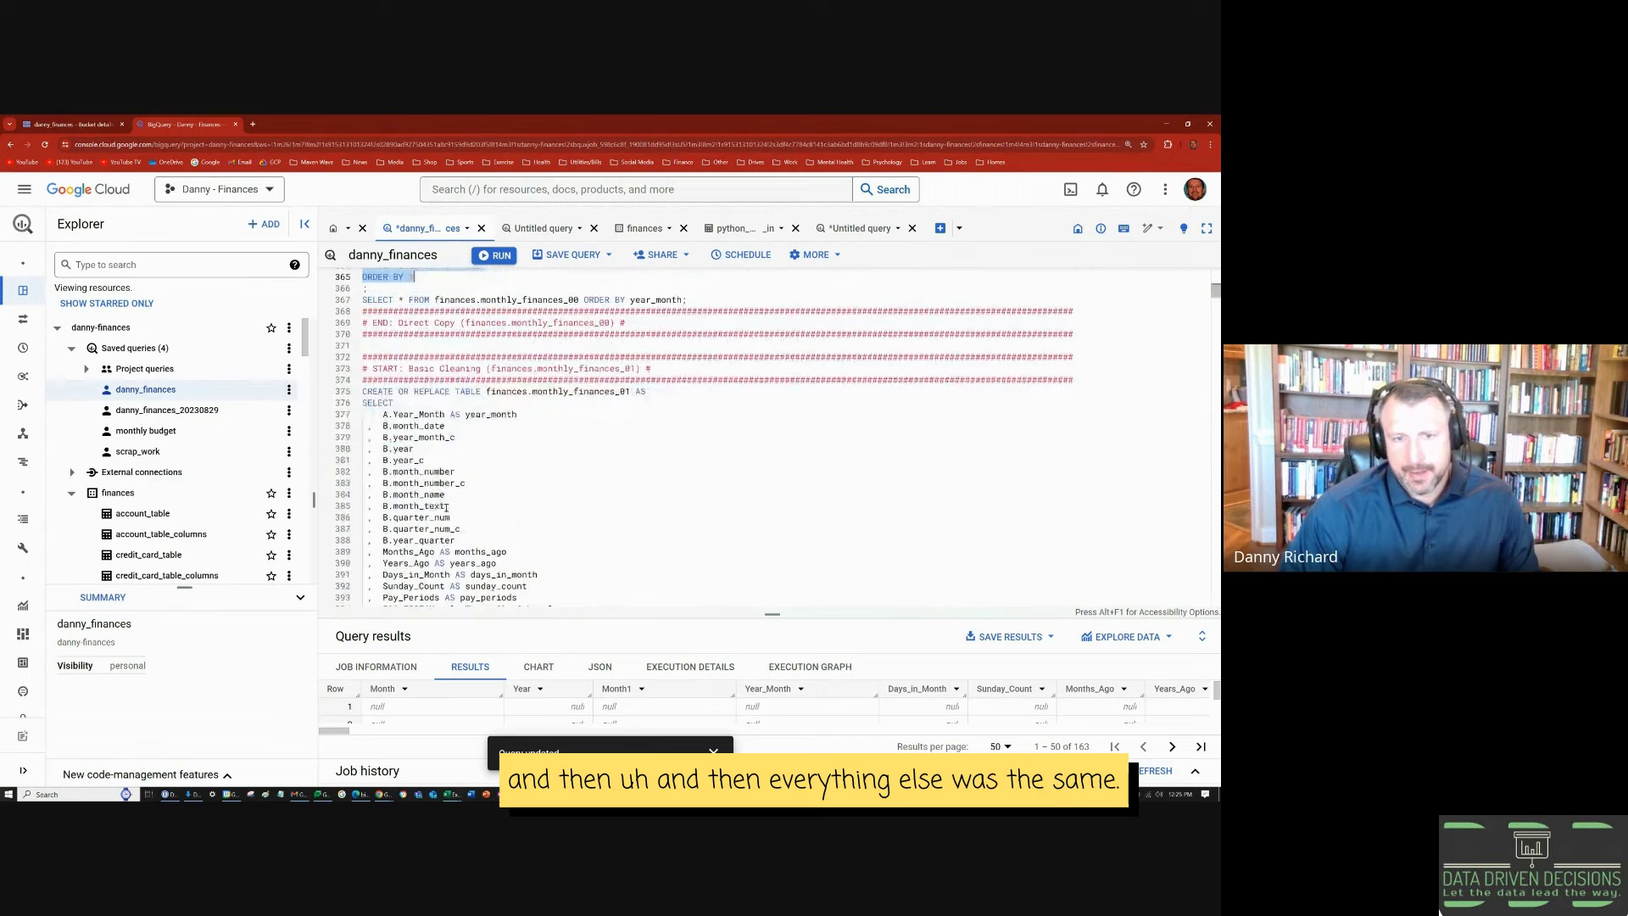
scroll(down, 3)
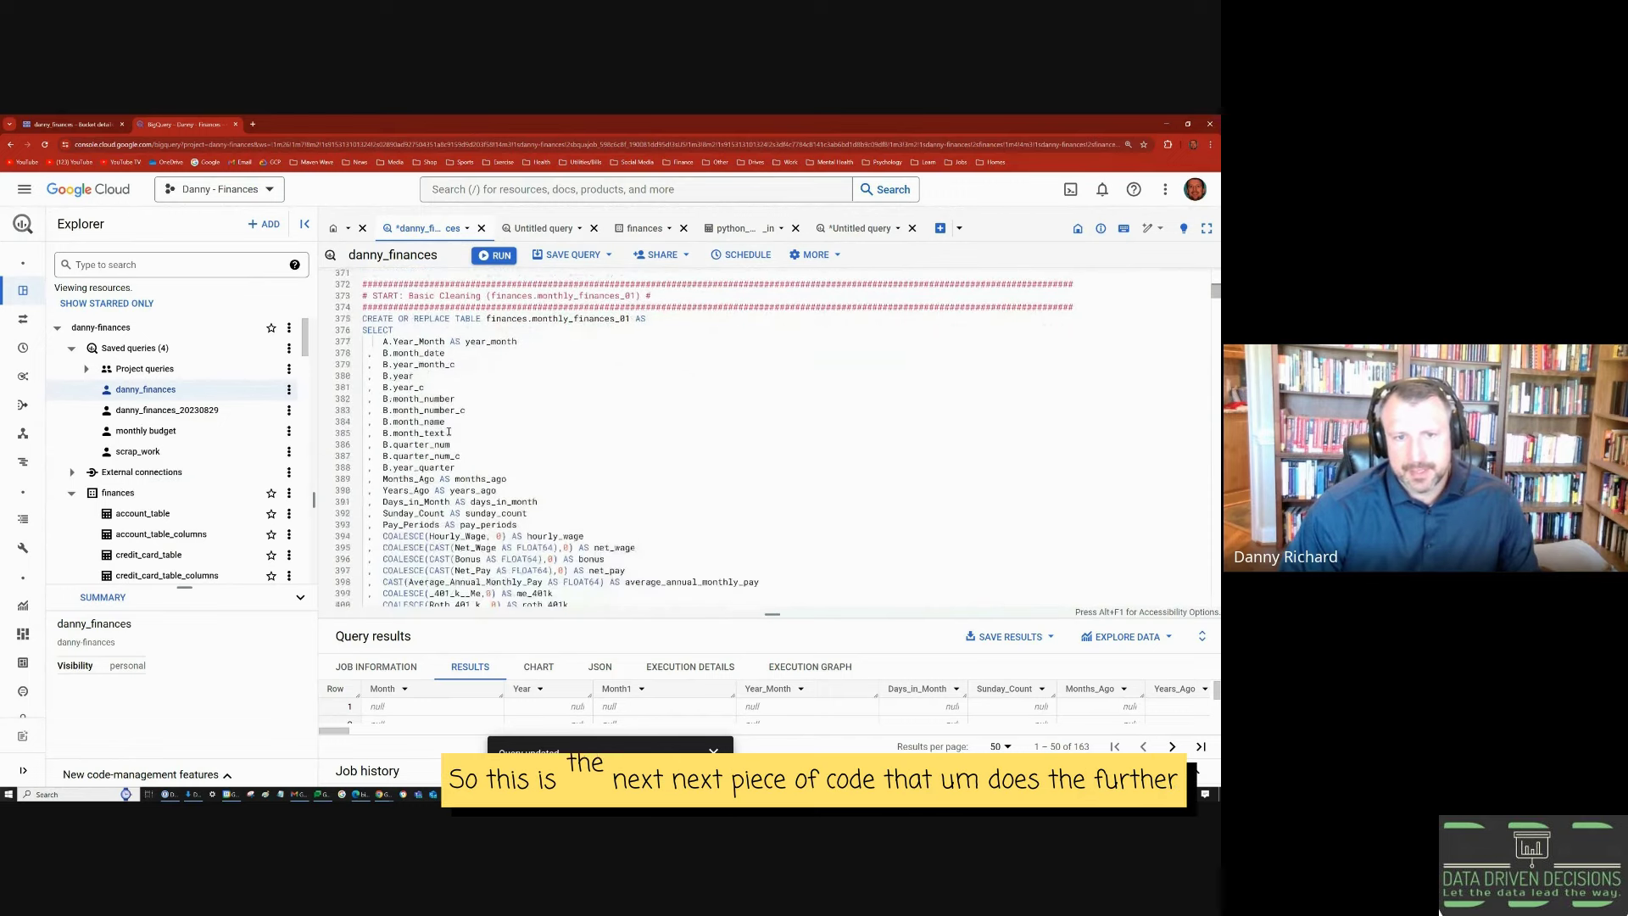
scroll(down, 3)
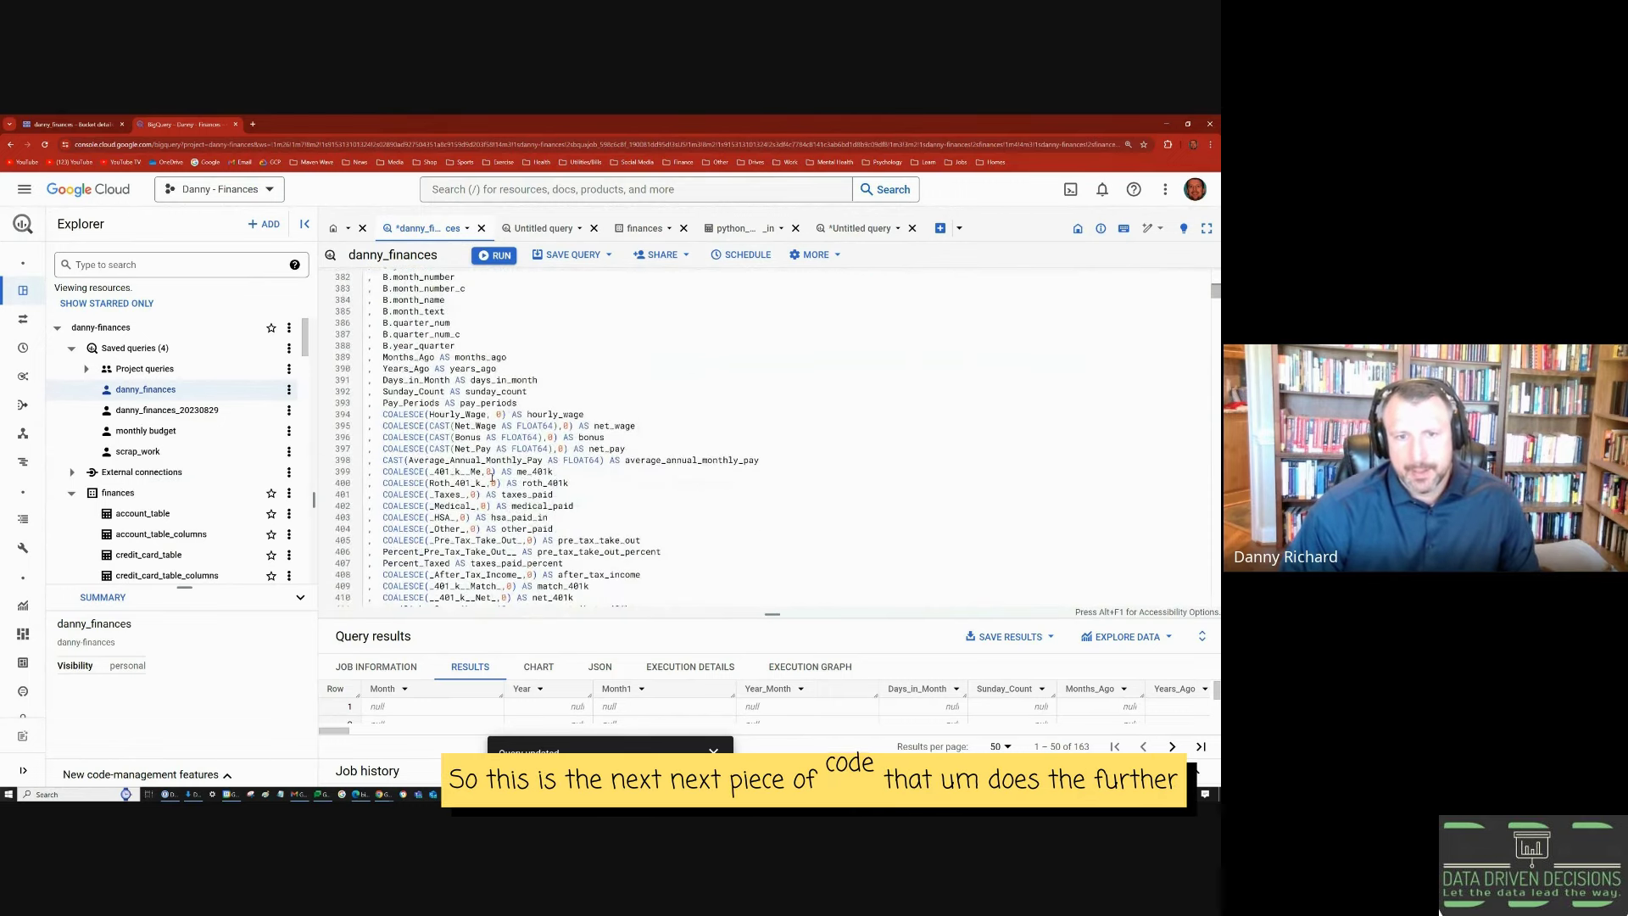
scroll(up, 3)
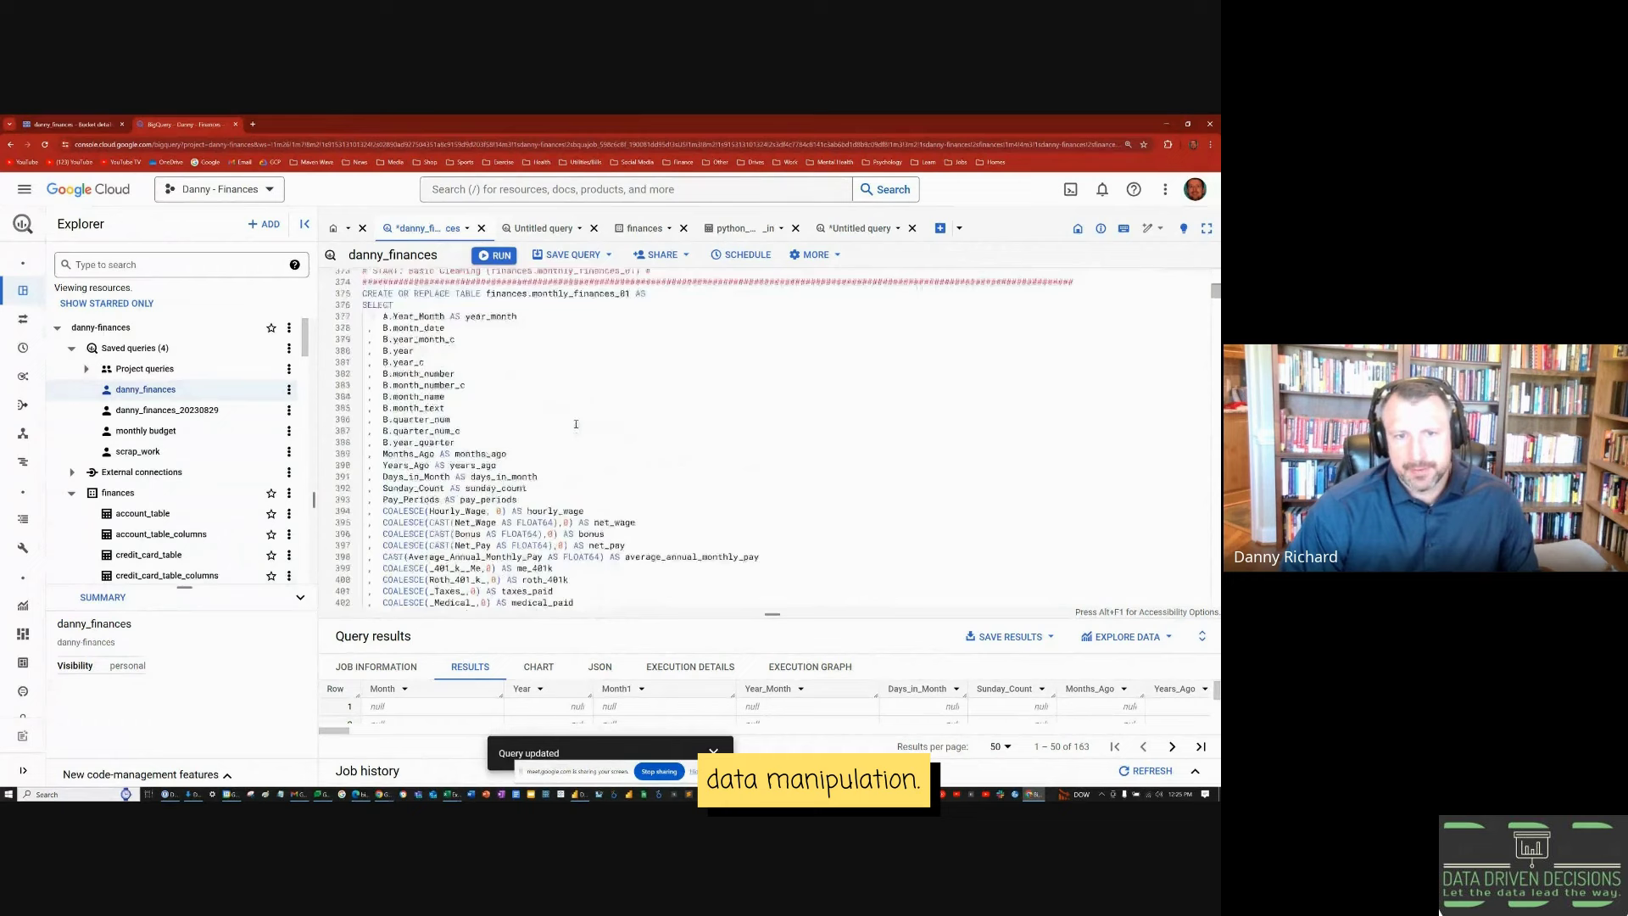
scroll(up, 3)
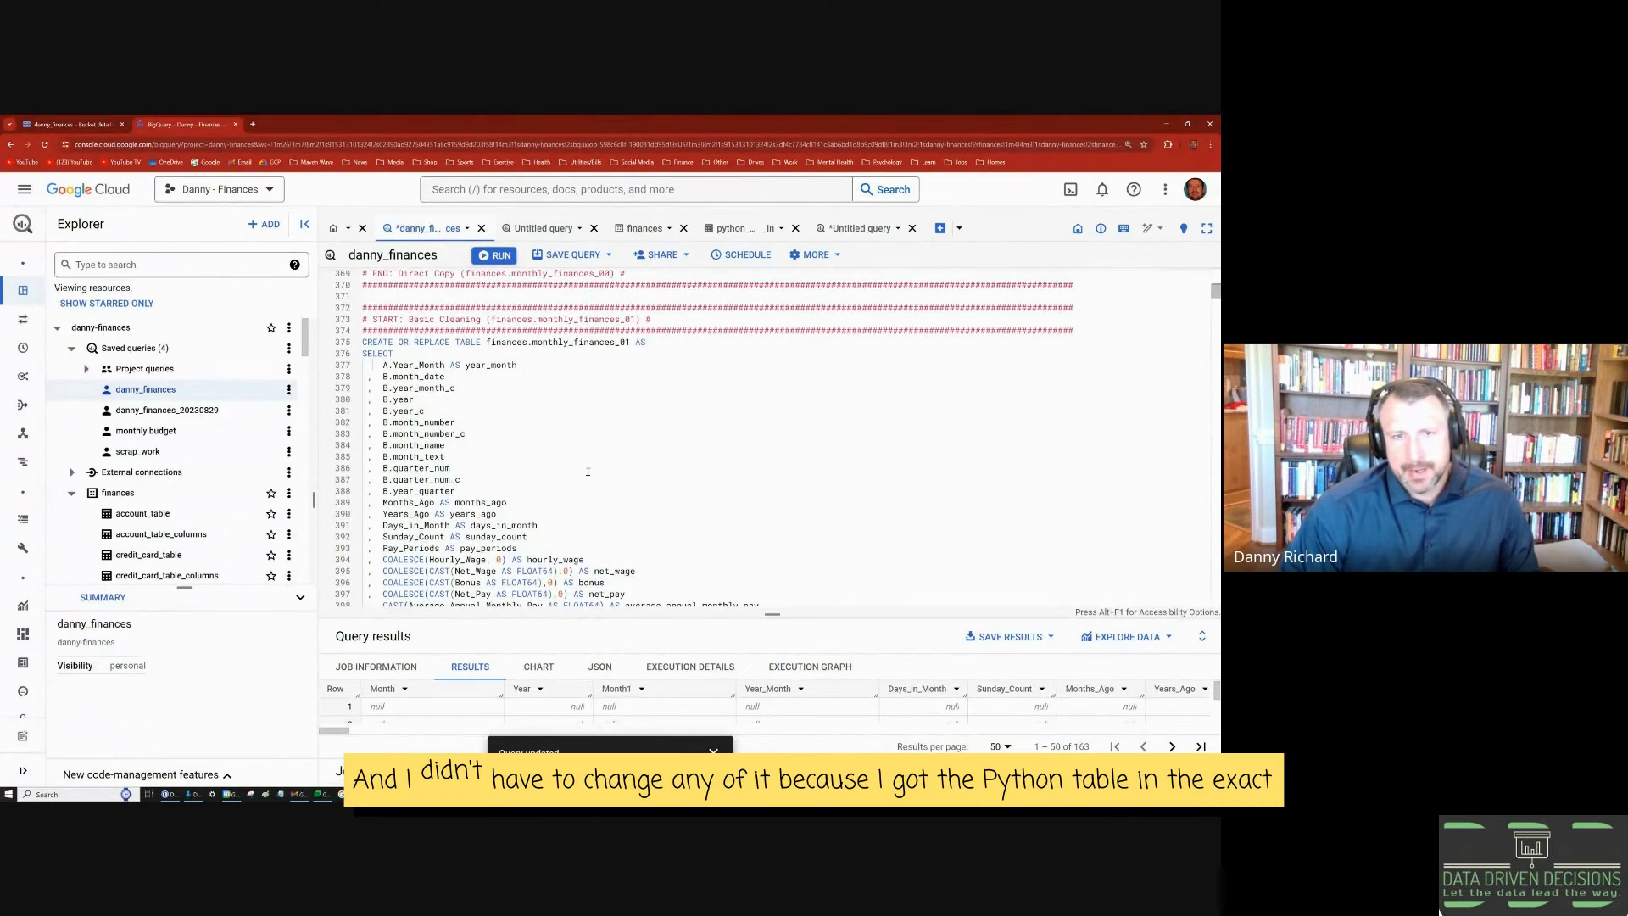
scroll(up, 3)
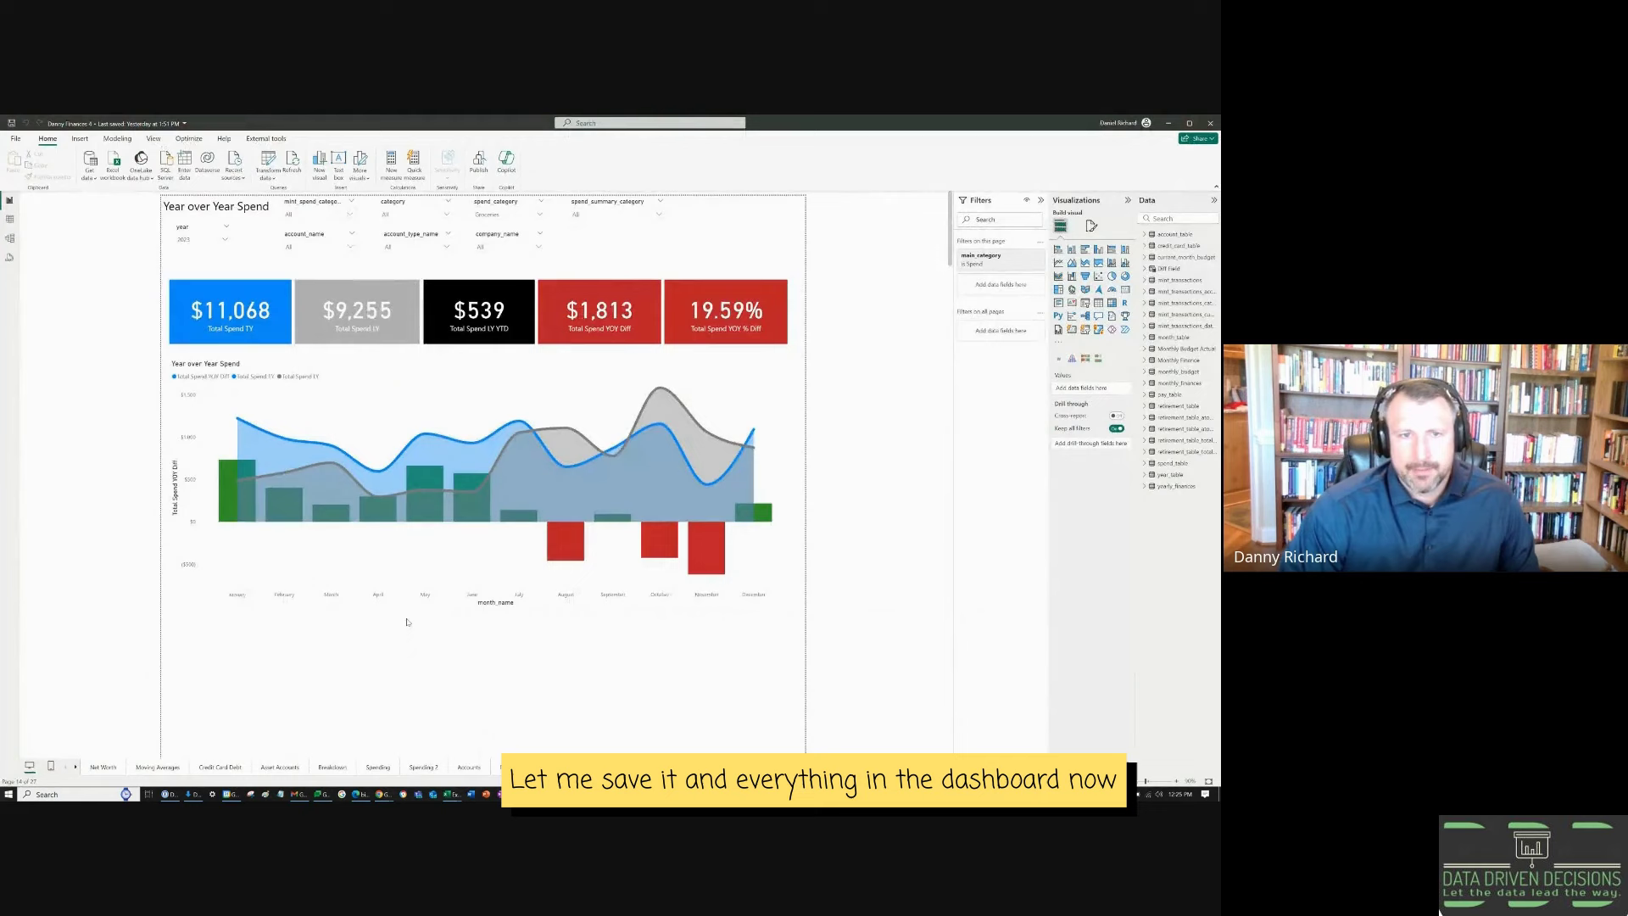
Step: Save the Year over Year Spend Power BI report with Ctrl+S
key(Ctrl+S)
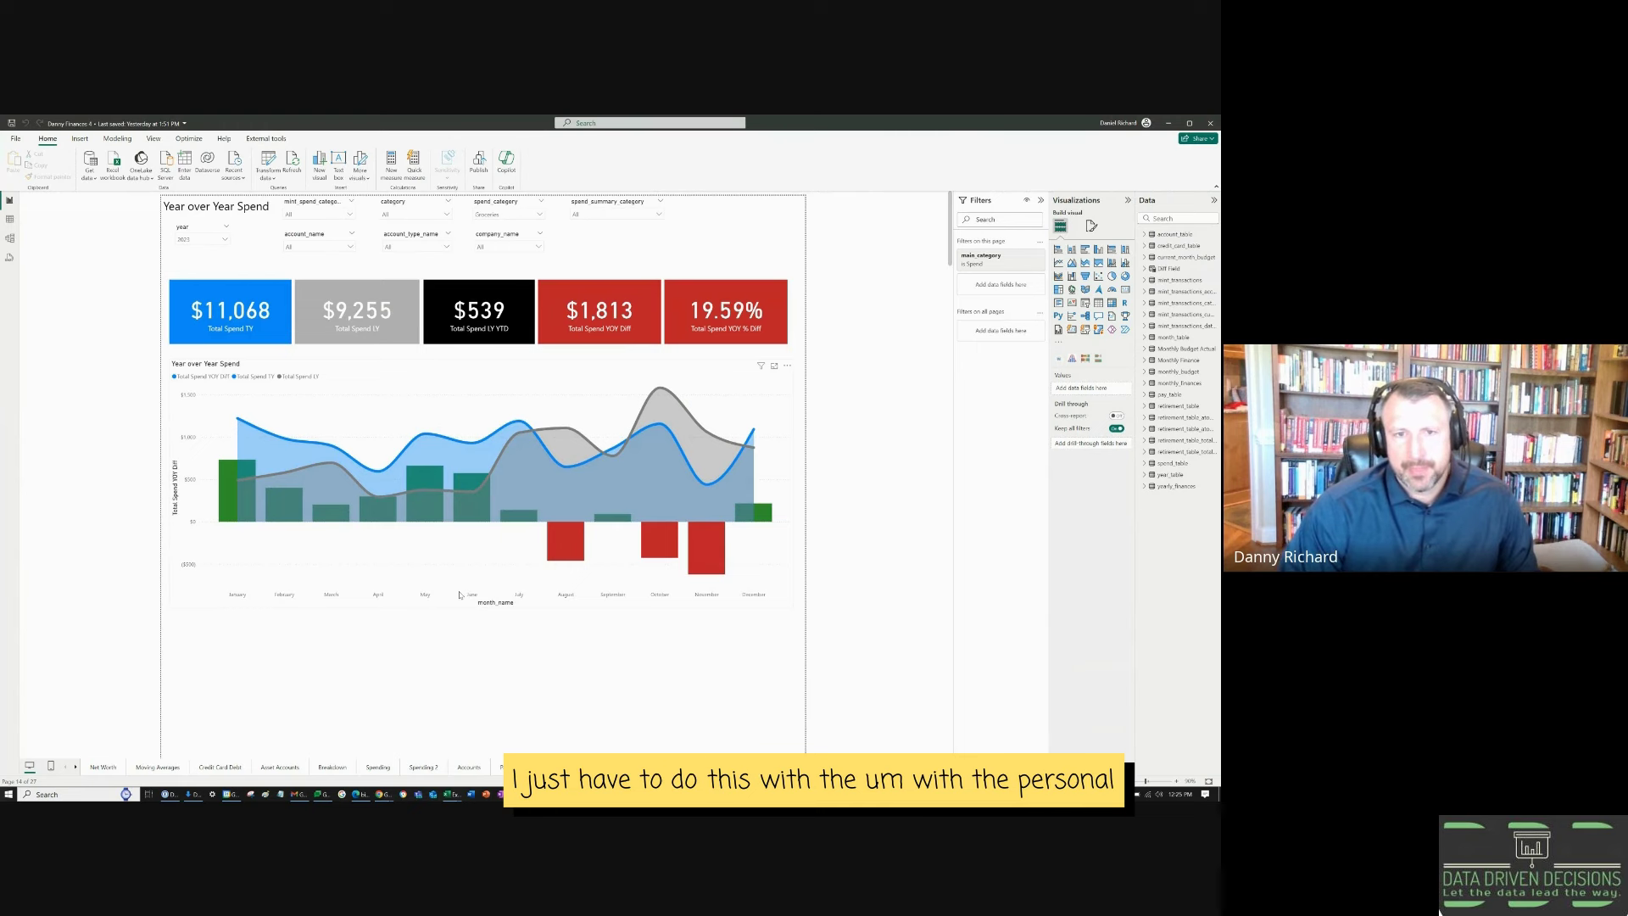
mouse_move(439, 618)
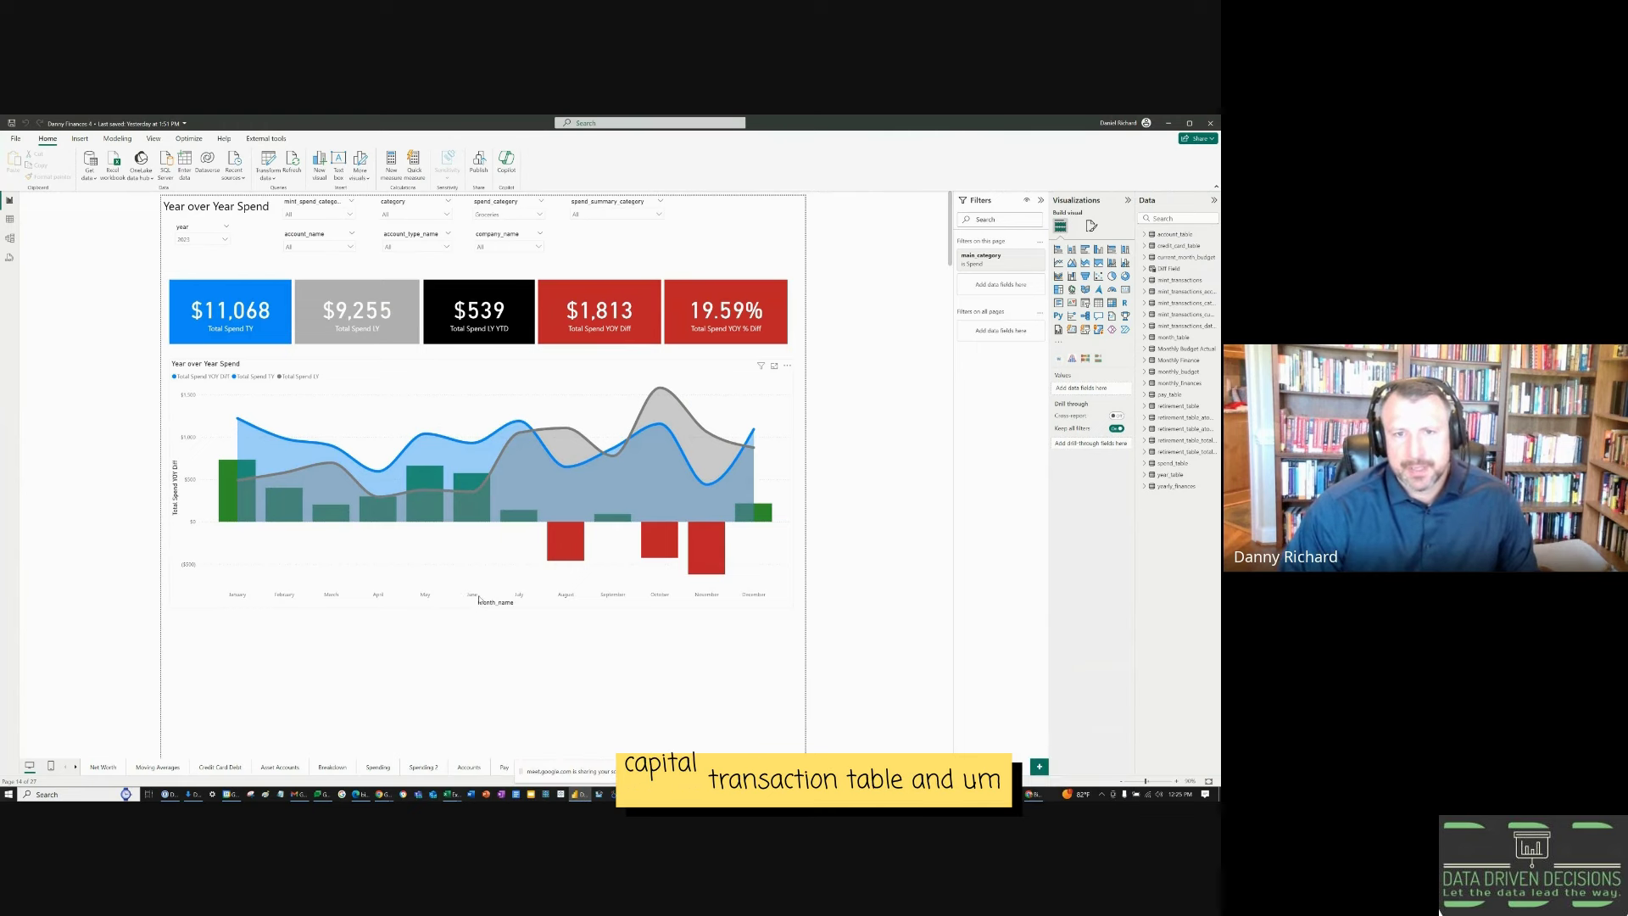
mouse_move(454, 611)
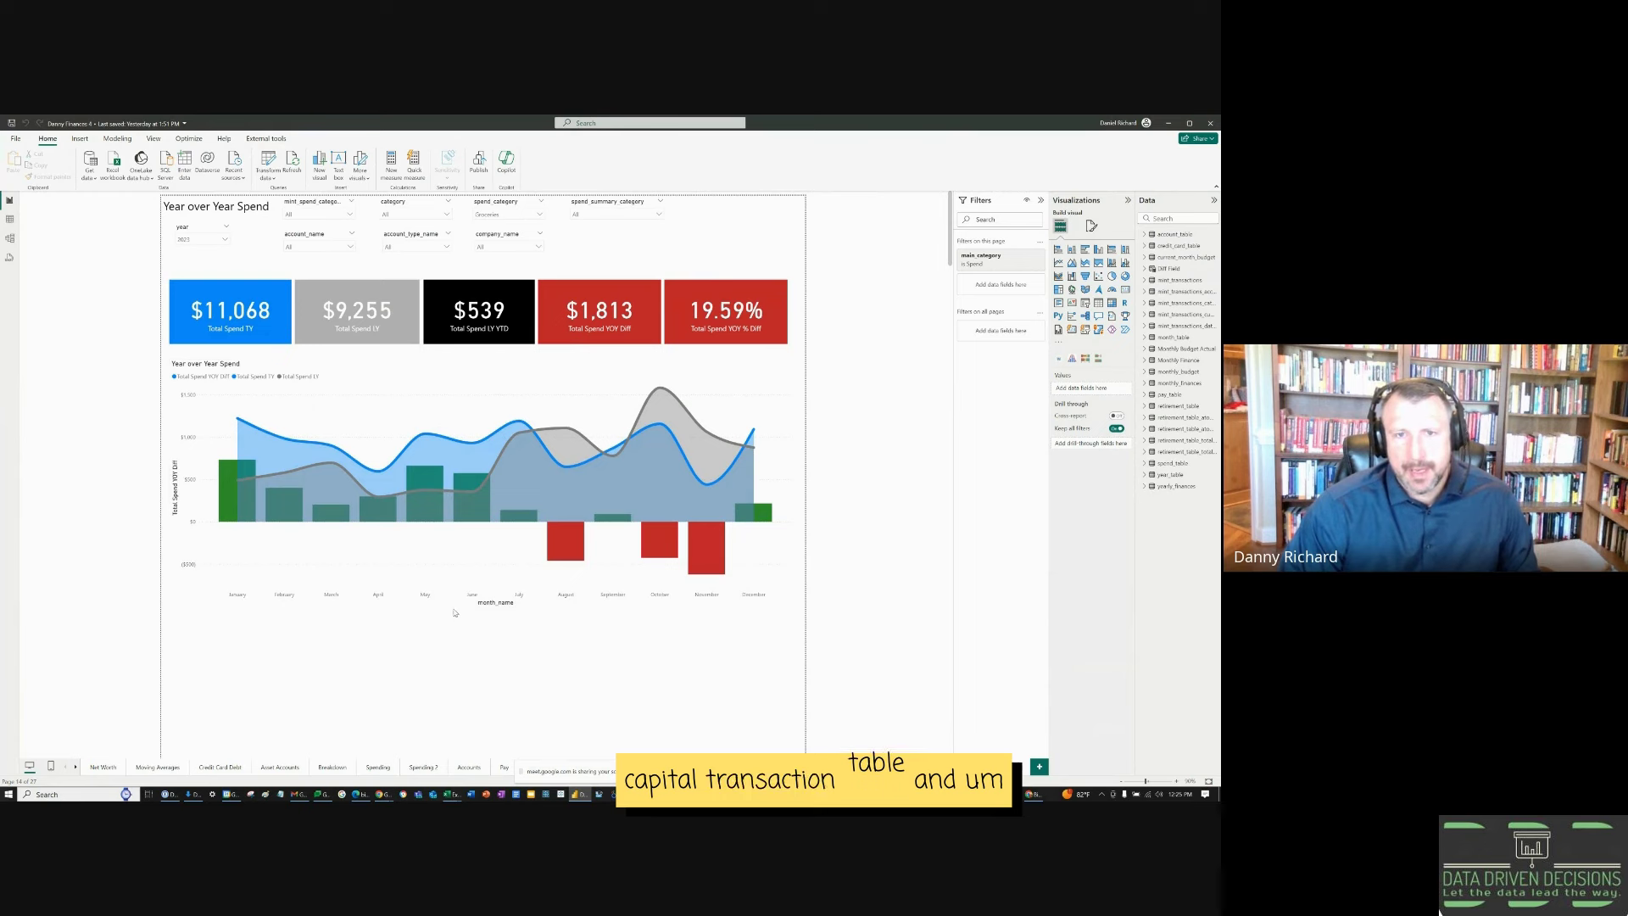